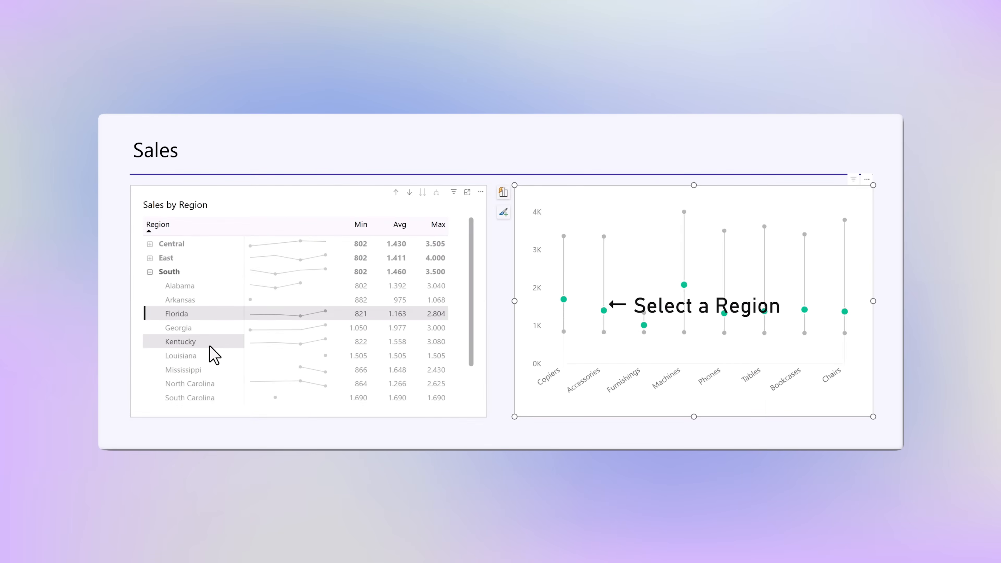
# - Test the dot chart by filtering to Florida and clearing the state selection again
pyautogui.click(179, 327)
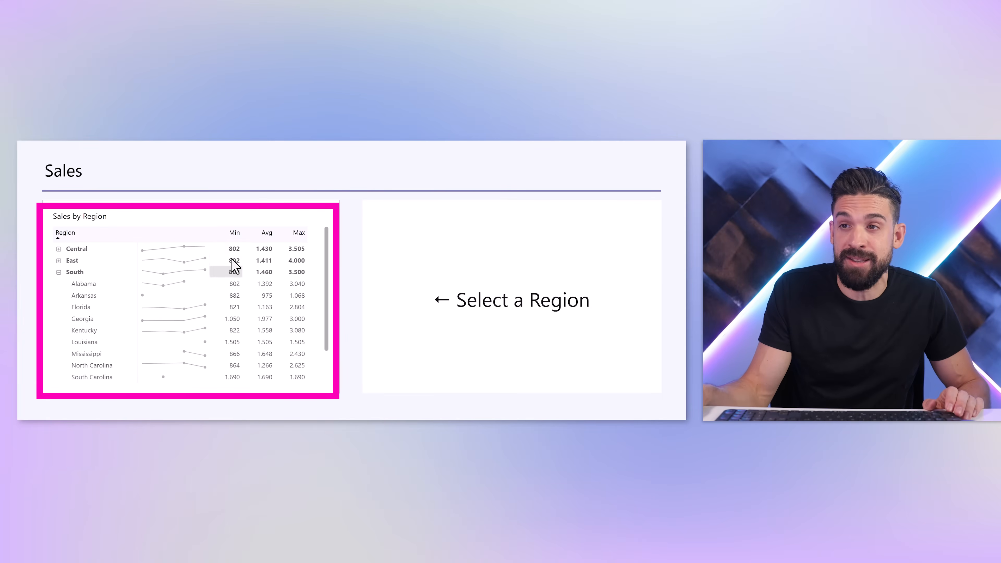
pyautogui.click(80, 323)
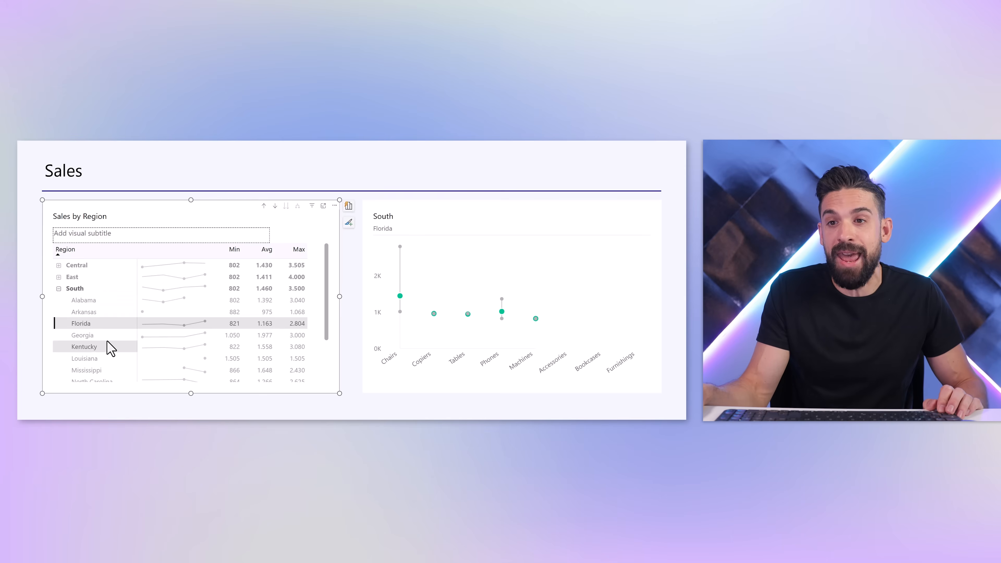
pyautogui.click(82, 335)
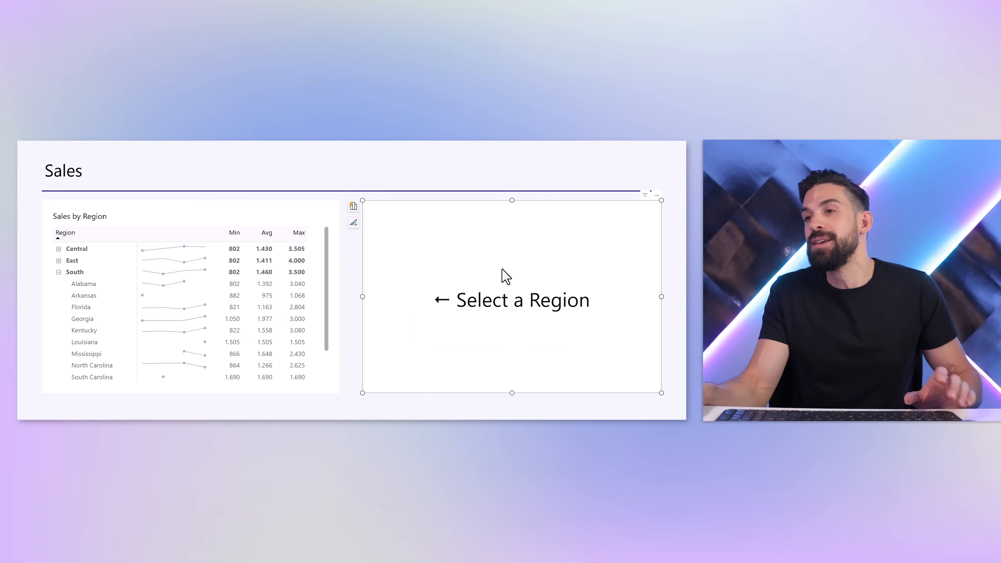
pyautogui.moveTo(488, 266)
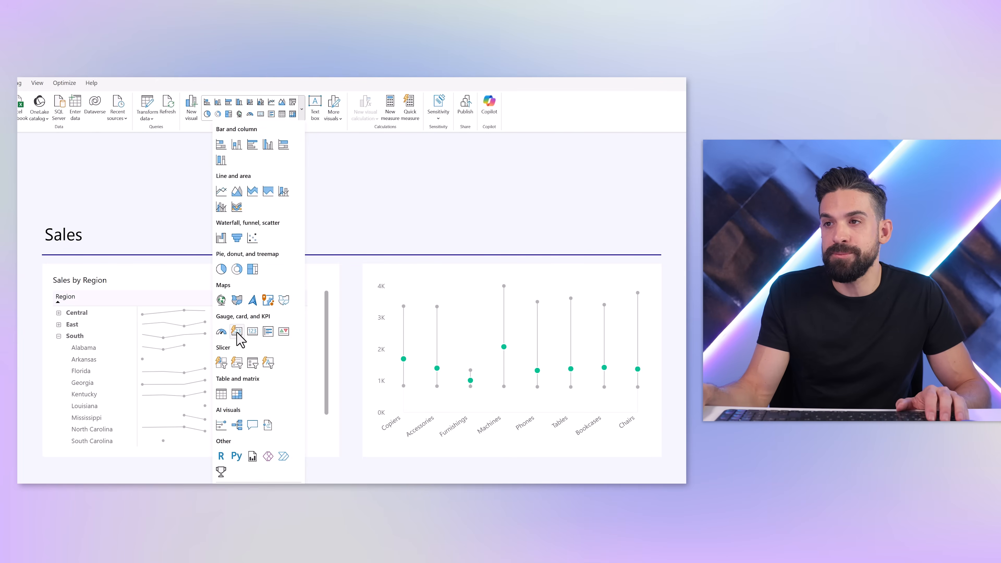
# - Add an empty card visual from the gallery and select it over the dot chart area
pyautogui.click(236, 330)
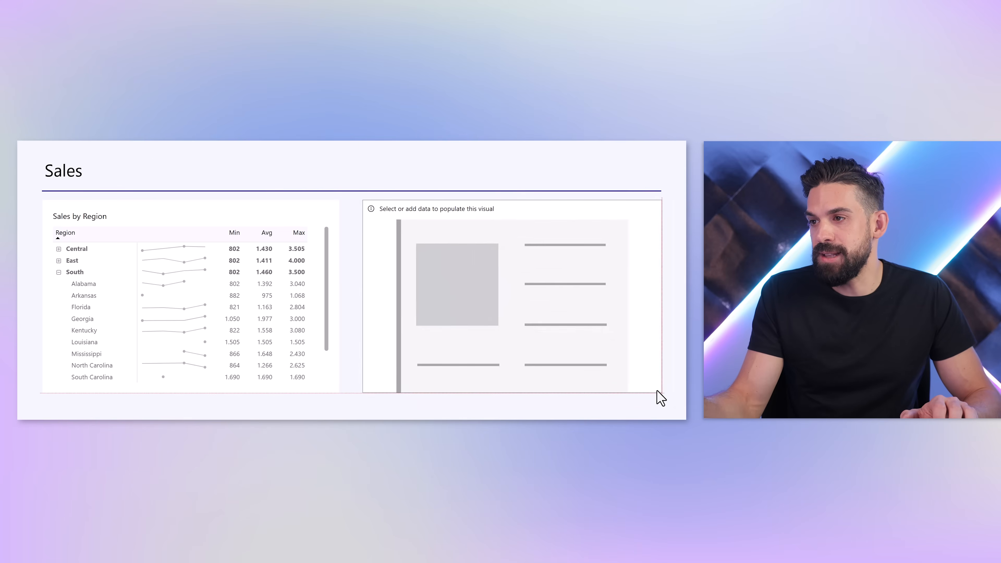
pyautogui.click(510, 296)
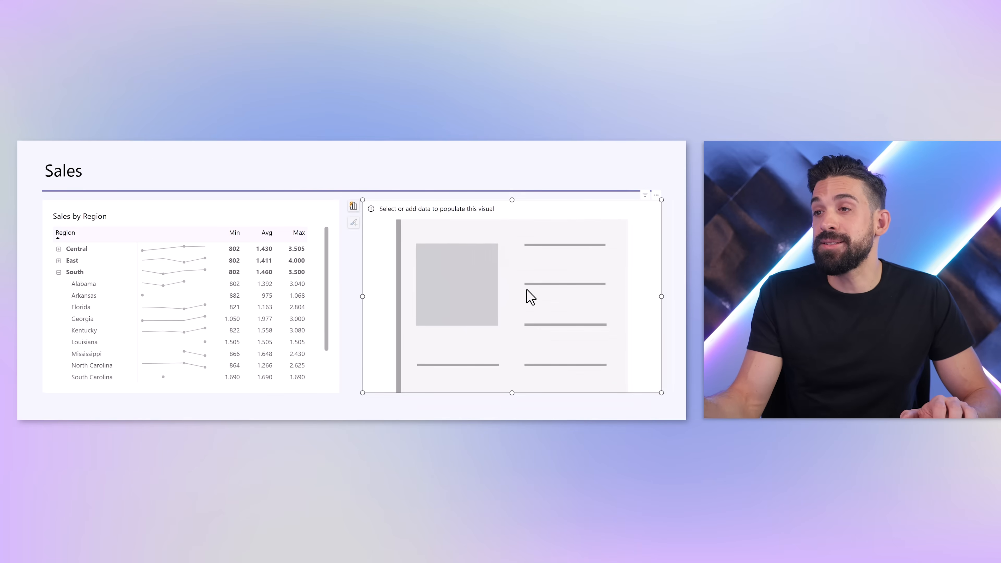
# - Show the Data pane fields and expand the Metrics table's measures for the card
pyautogui.click(681, 82)
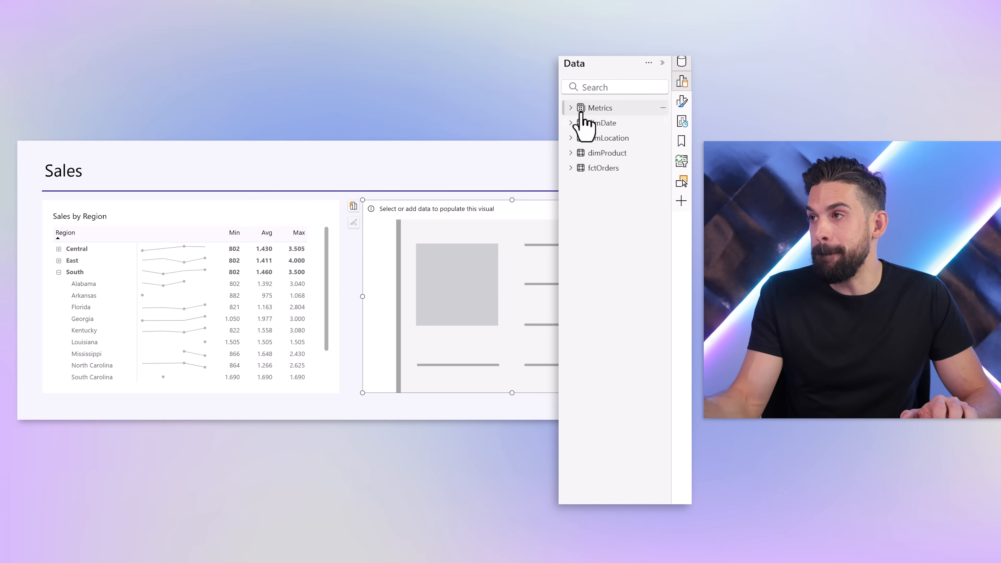
pyautogui.click(570, 107)
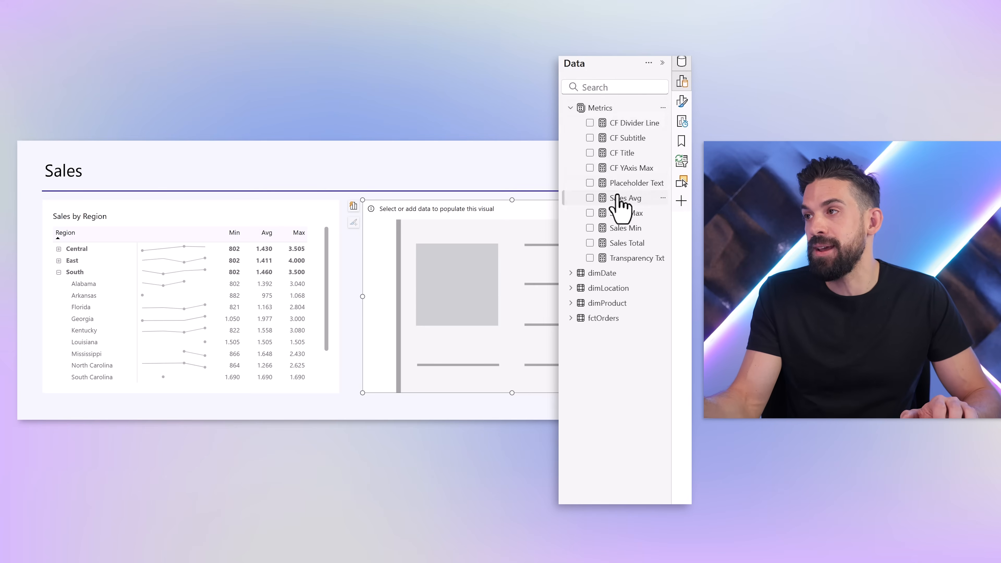
pyautogui.moveTo(629, 188)
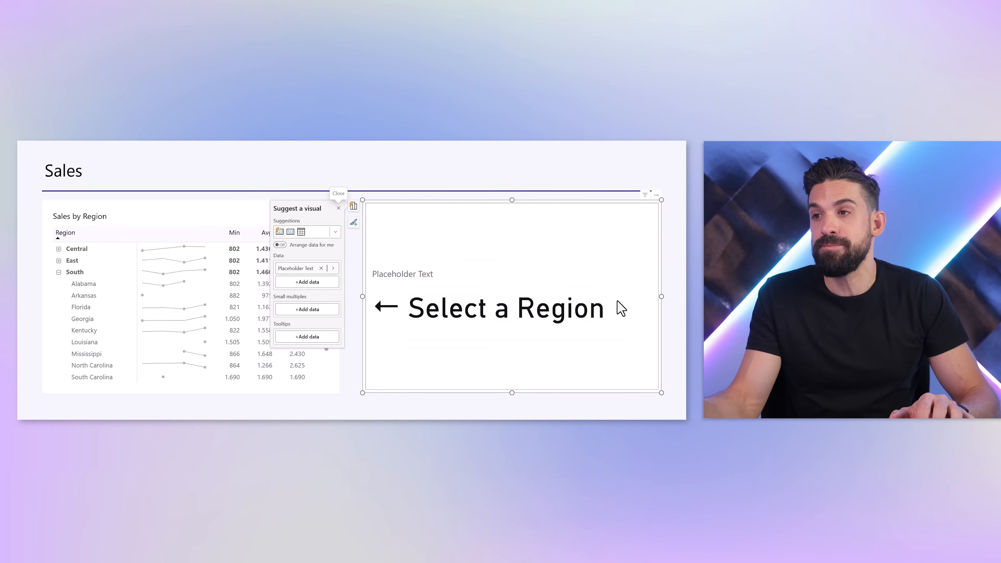
pyautogui.moveTo(548, 333)
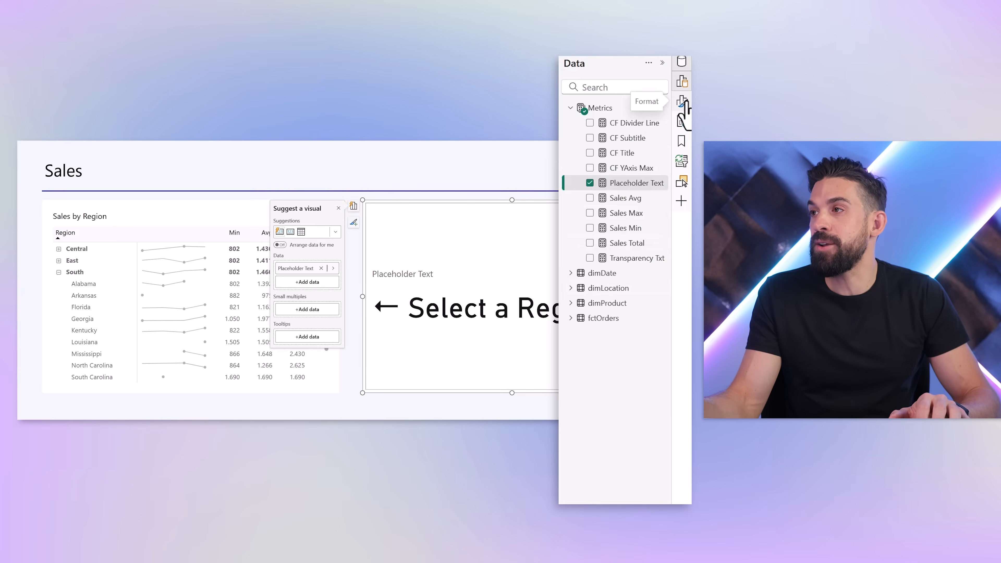
# - Set the card's callout value to font size 28 in grey and reveal the card shape settings
pyautogui.click(682, 100)
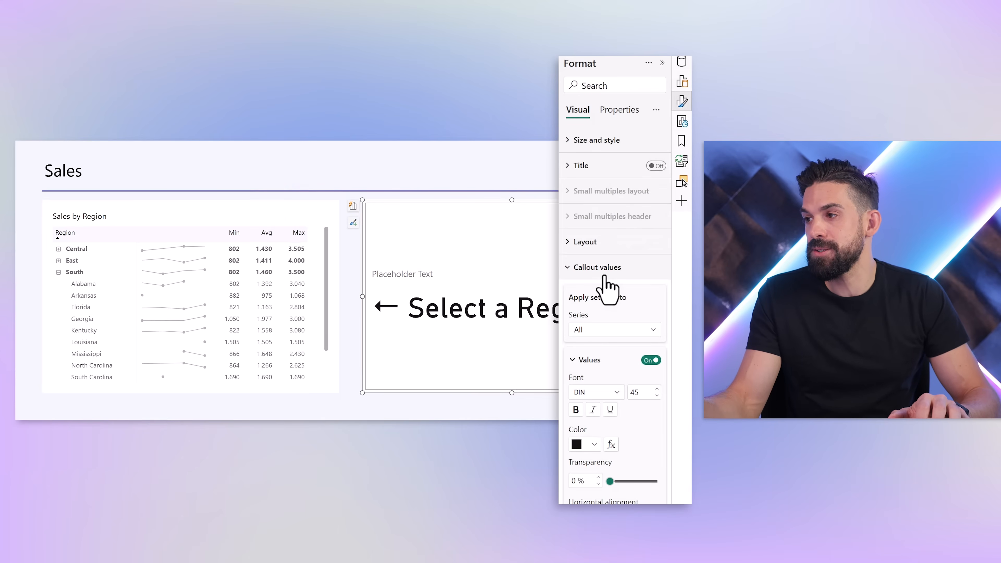
pyautogui.scroll(-3)
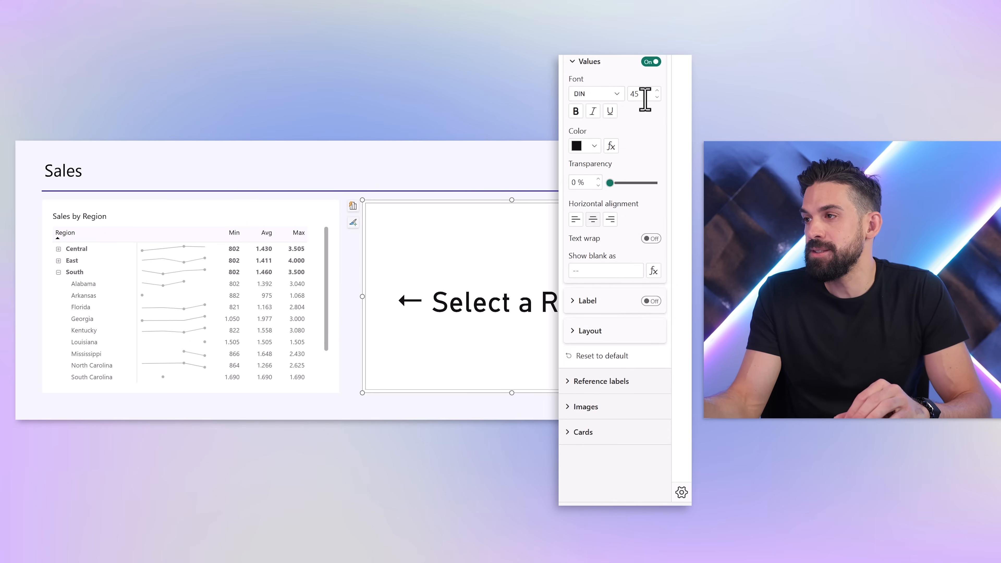
pyautogui.write('28')
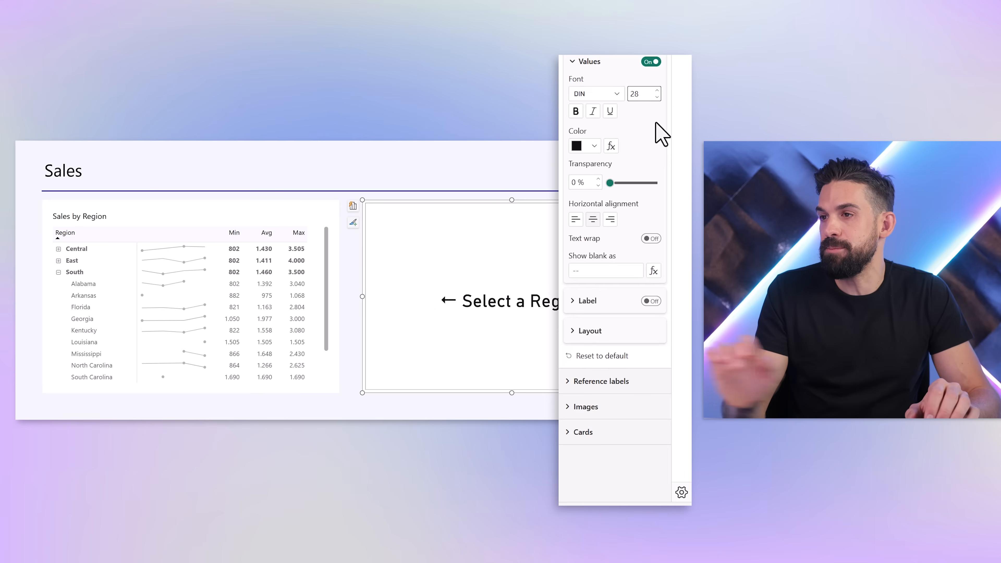
pyautogui.click(581, 145)
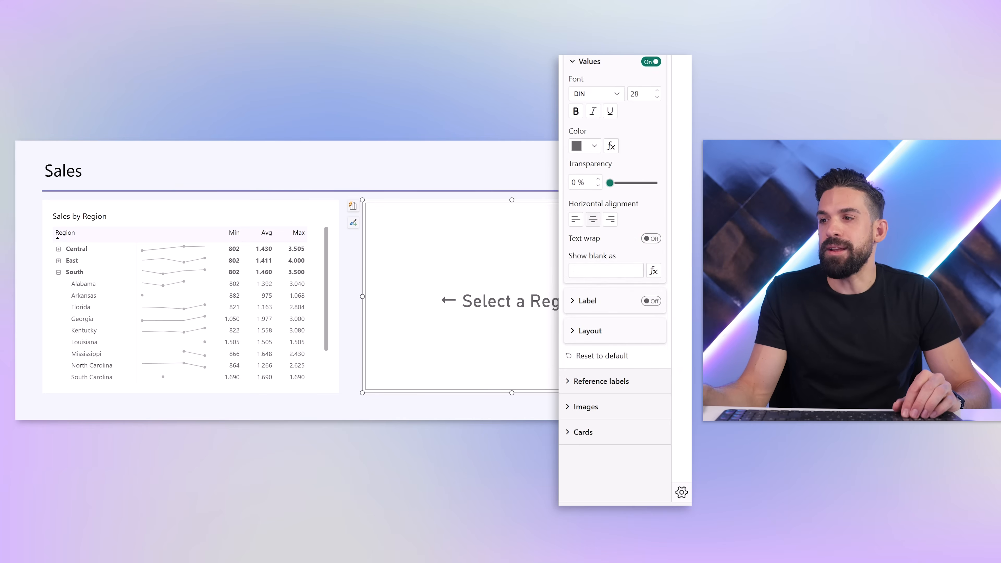
pyautogui.click(582, 432)
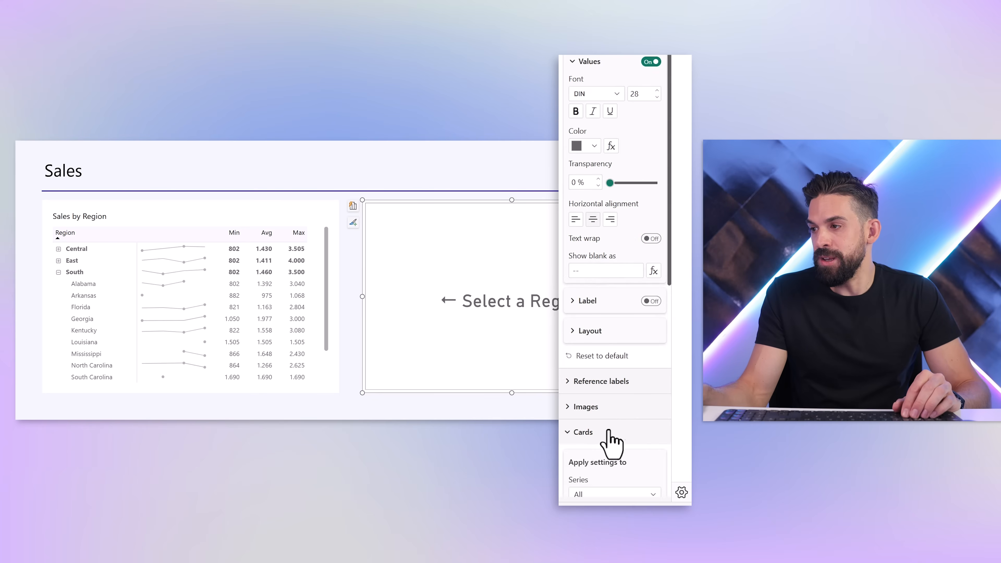
# - Turn off the card's background so only the grey Select a Region text remains
pyautogui.click(581, 431)
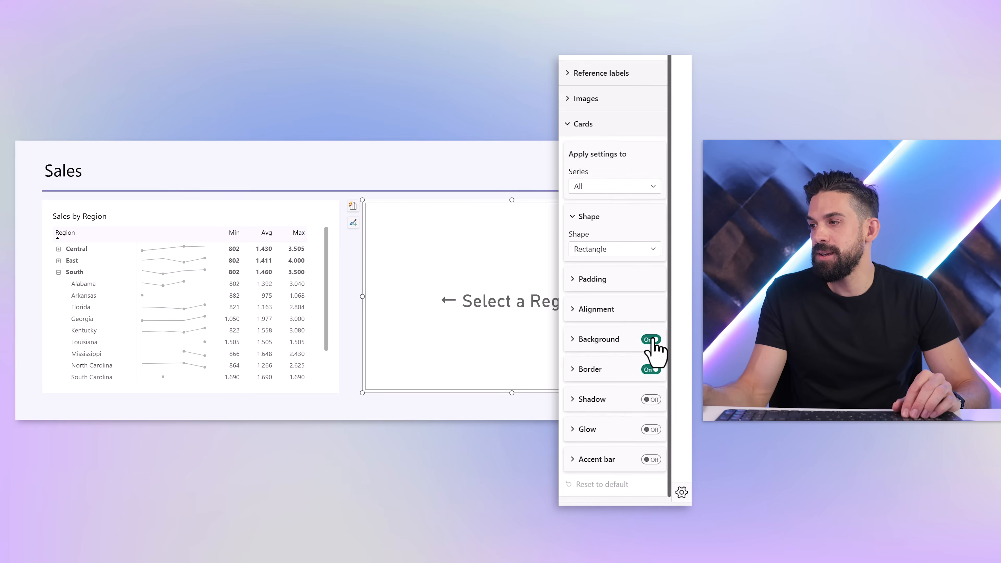
pyautogui.click(650, 339)
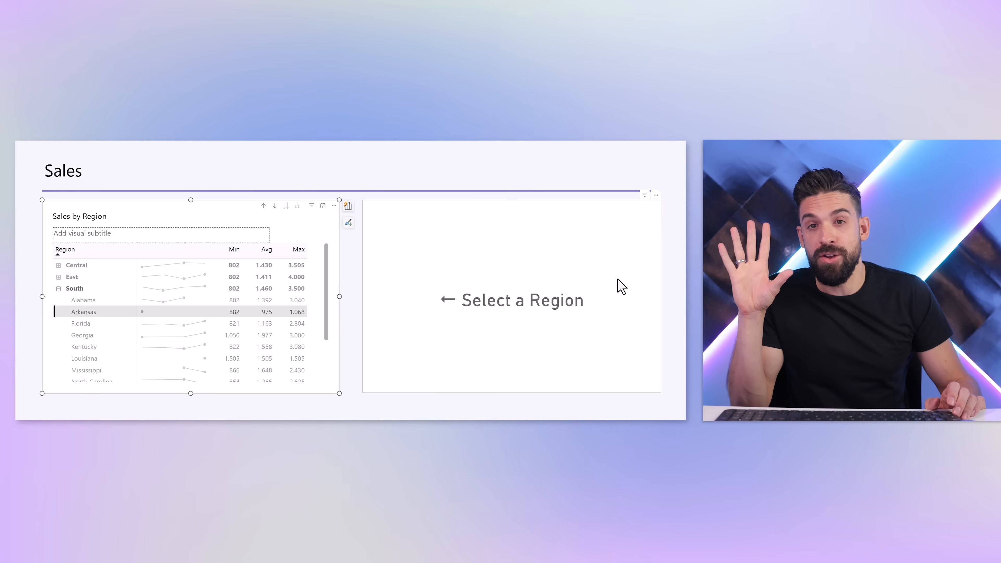
pyautogui.moveTo(503, 255)
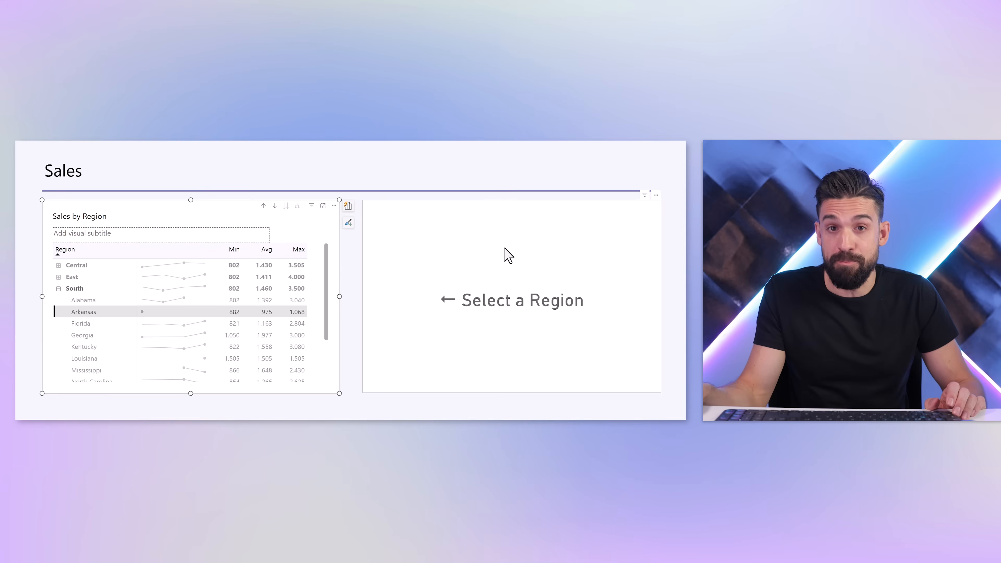
pyautogui.moveTo(524, 312)
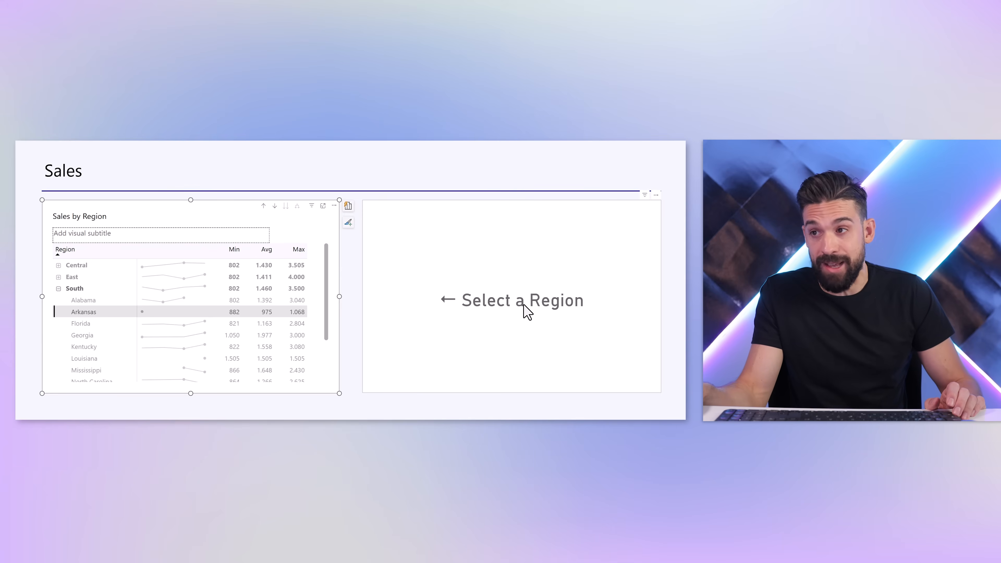
pyautogui.moveTo(533, 300)
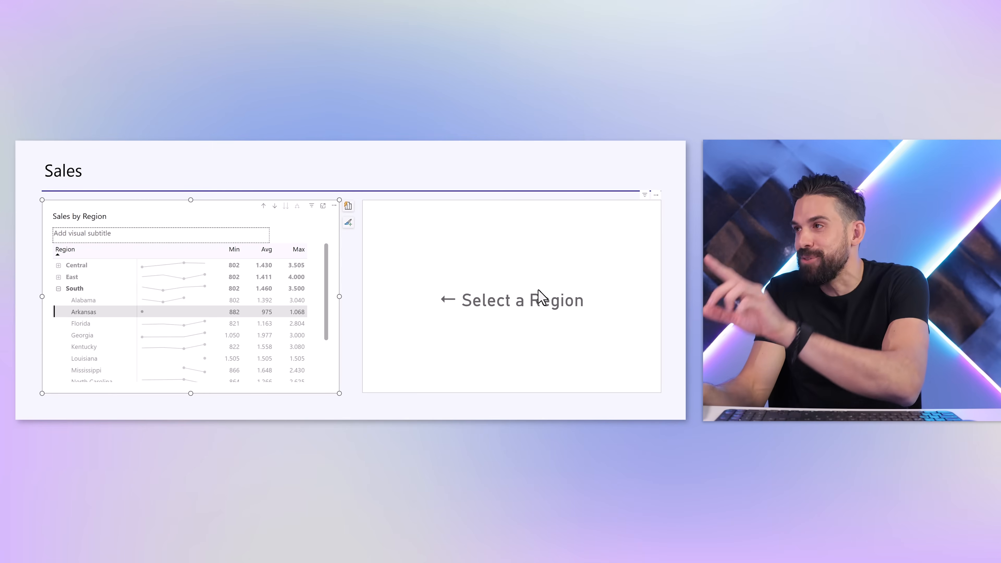
# - Open the Transparency Txt measure's DAX and highlight its rgba alpha value
pyautogui.click(682, 62)
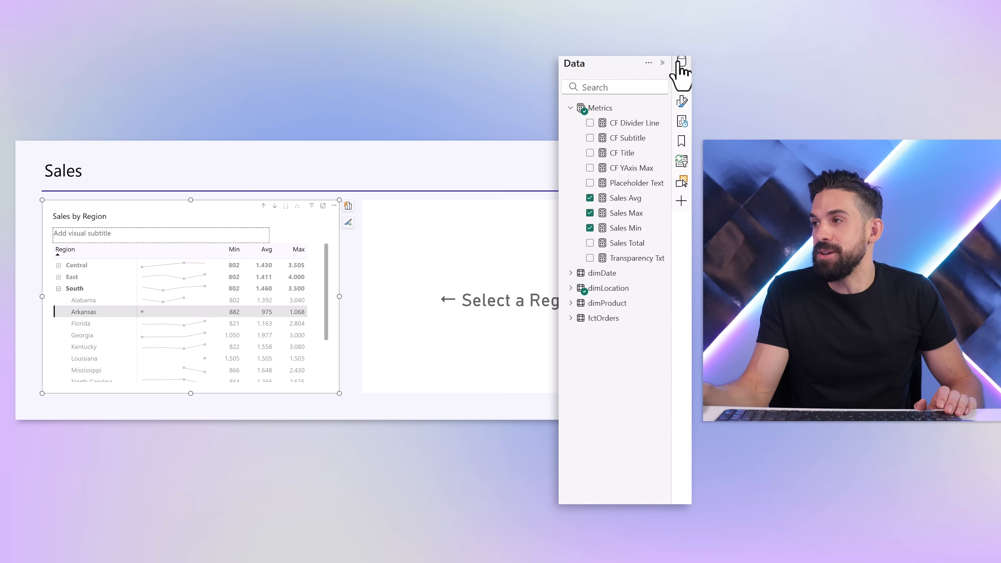
pyautogui.moveTo(632, 258)
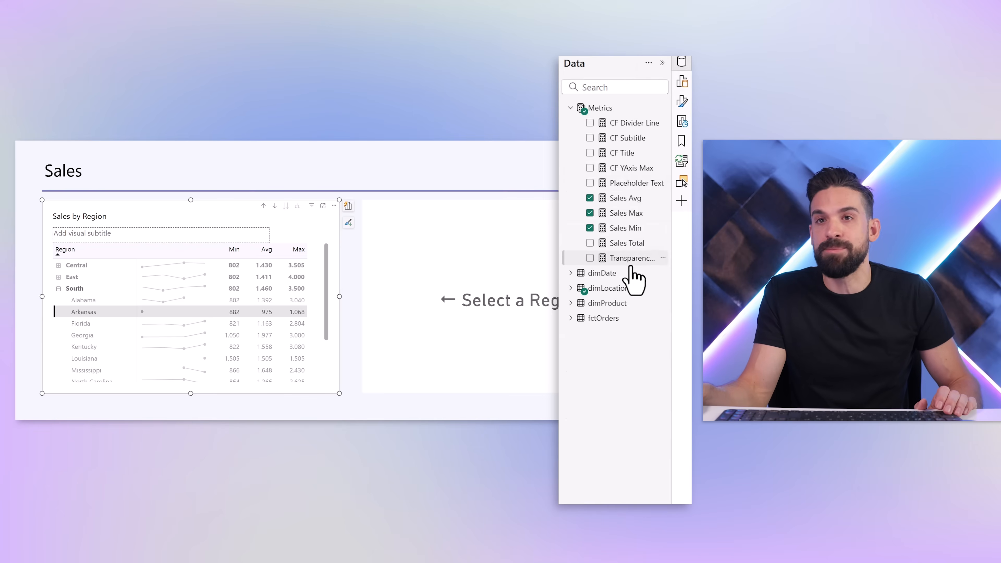
pyautogui.doubleClick(631, 257)
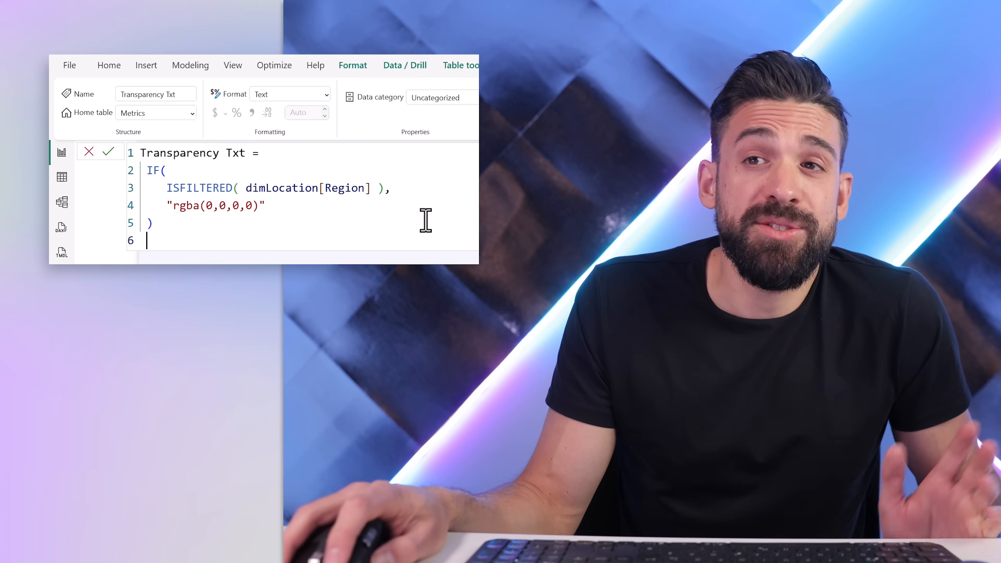
pyautogui.doubleClick(215, 205)
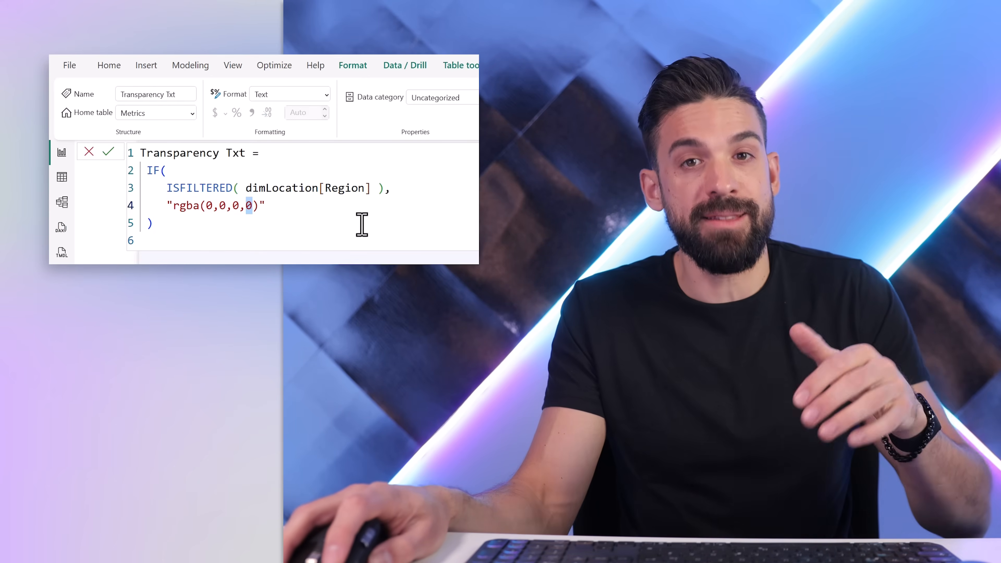
pyautogui.moveTo(350, 245)
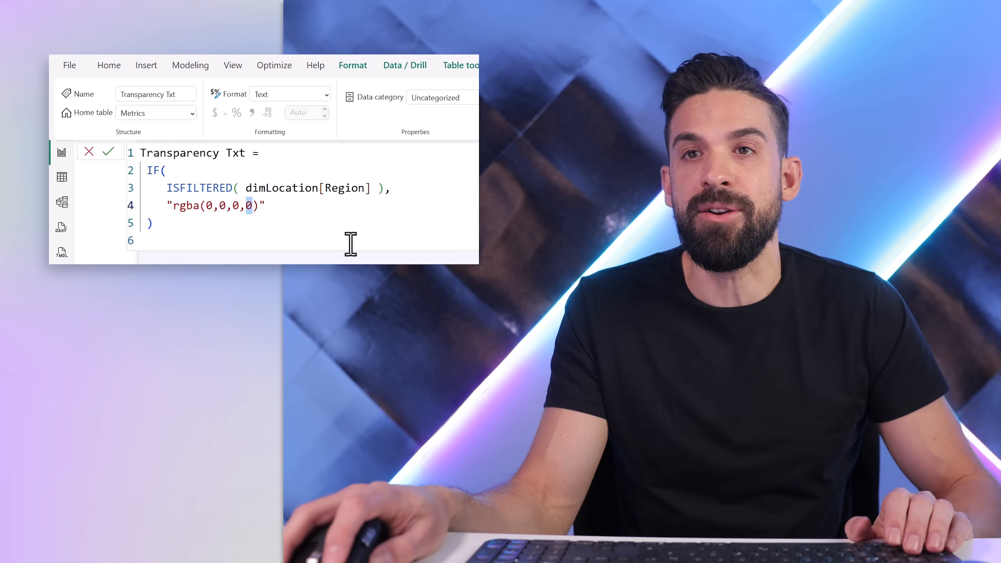
pyautogui.moveTo(324, 212)
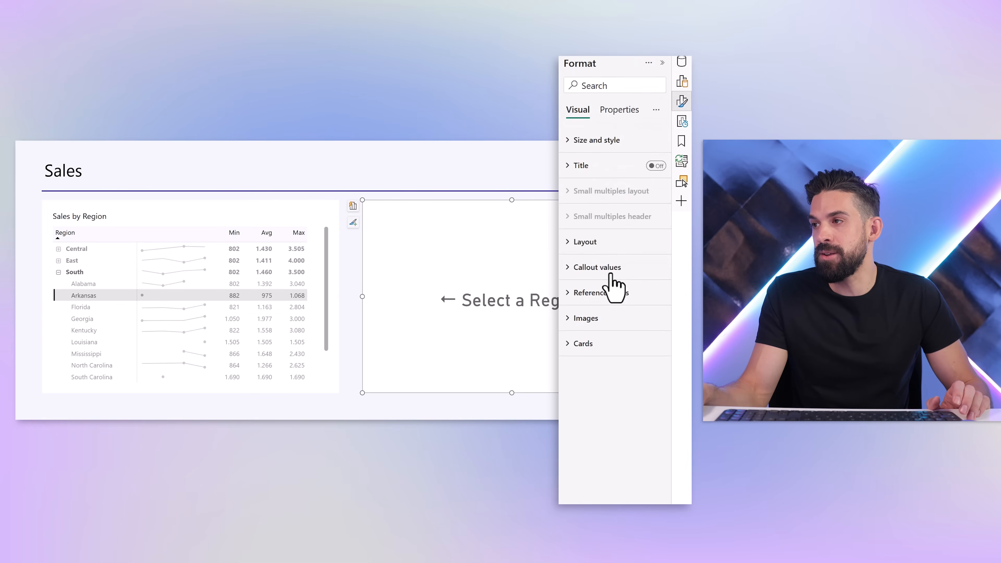
# - Drive the card's series font colour by field value from the Placeholder Text measure
pyautogui.click(596, 267)
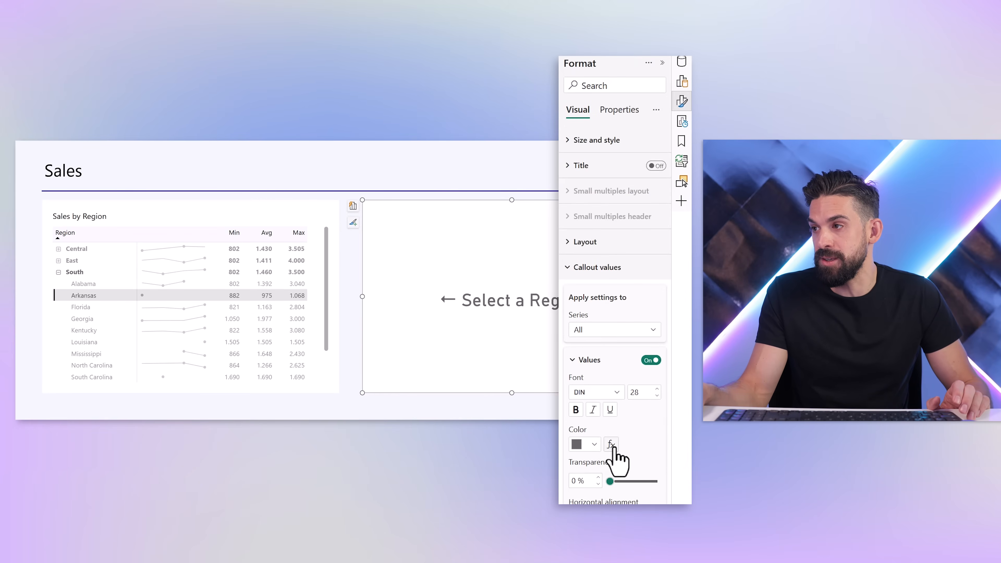
pyautogui.click(610, 443)
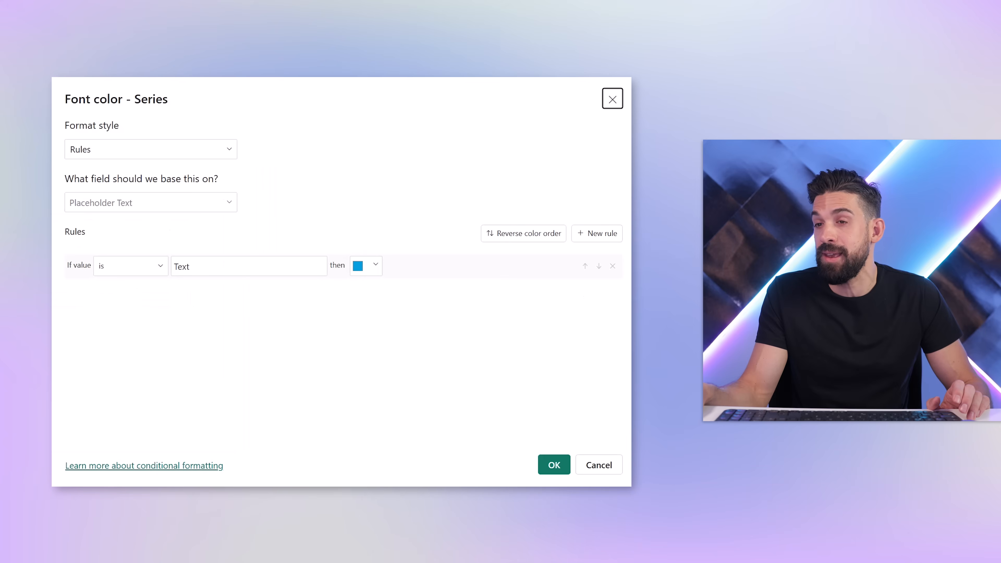
pyautogui.click(151, 148)
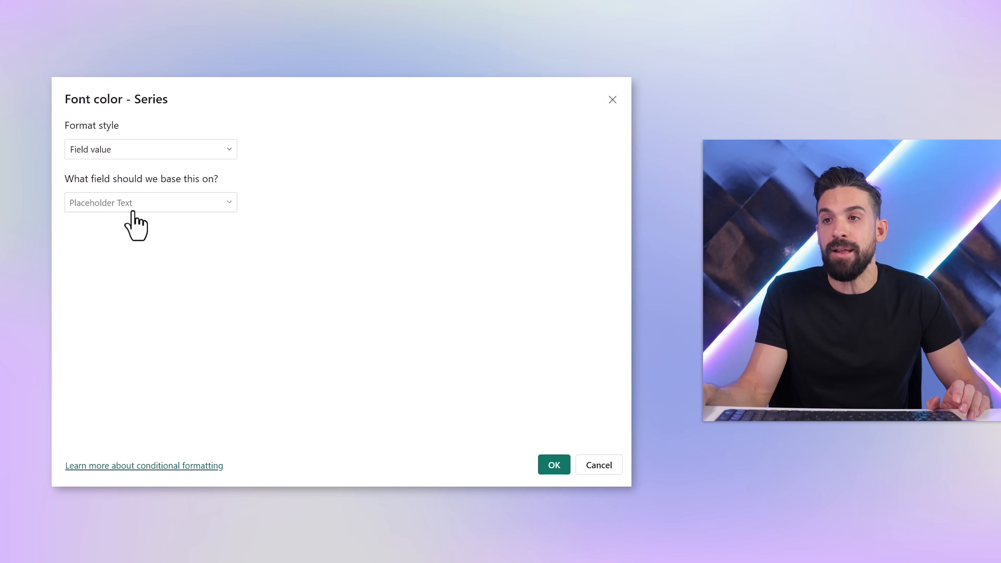
pyautogui.click(150, 202)
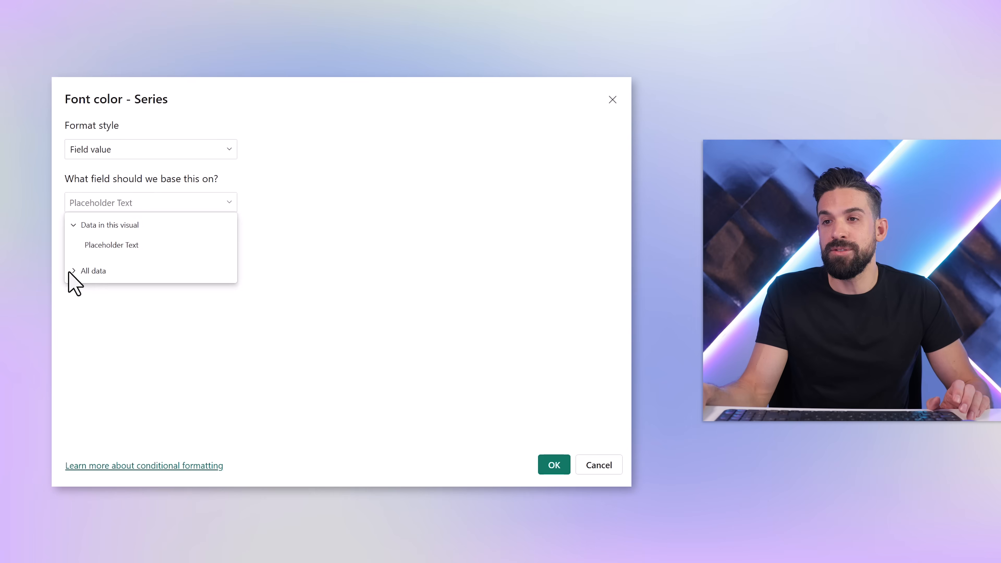
pyautogui.click(93, 271)
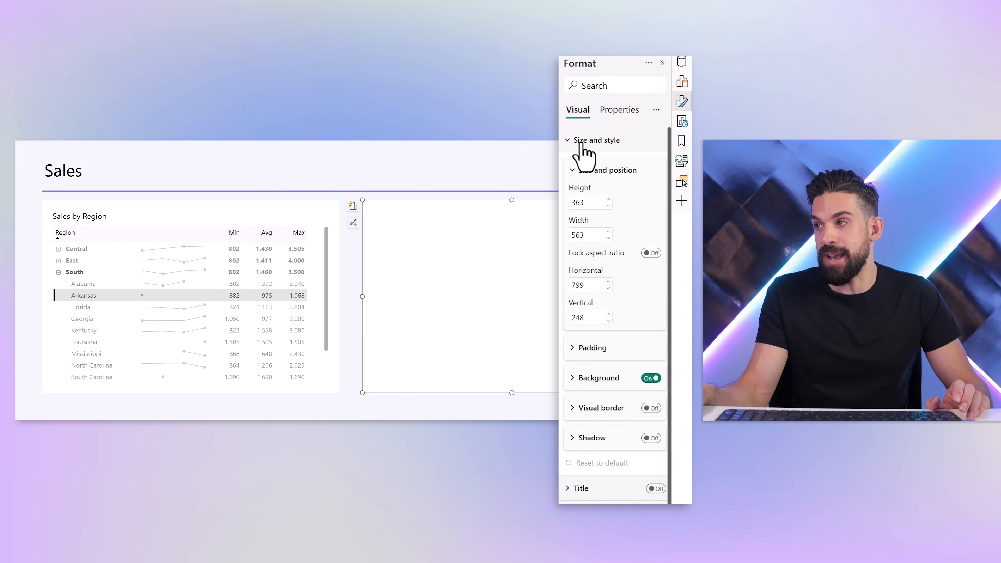
# - Drive the card's background colour by field value from Placeholder Text as well
pyautogui.click(598, 377)
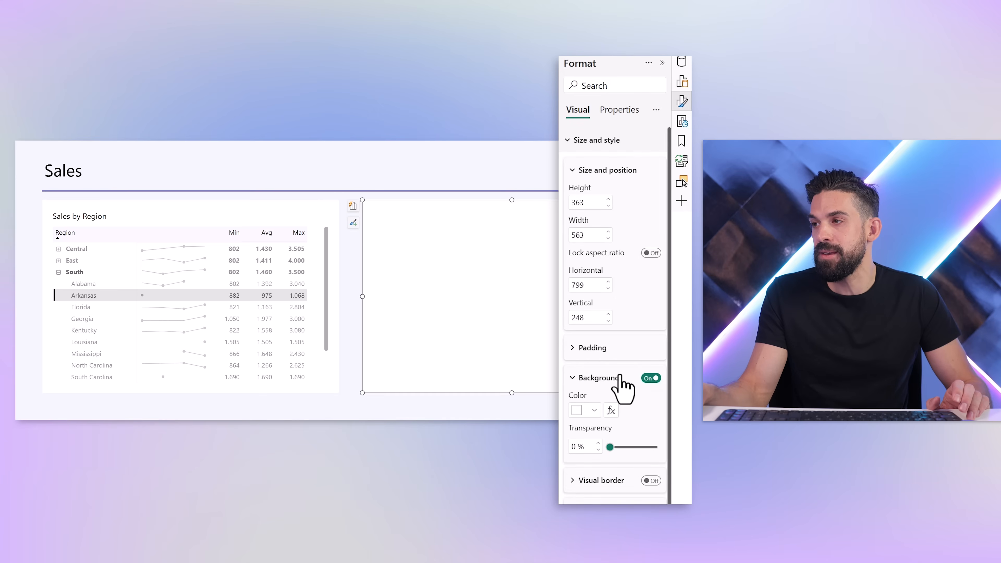
pyautogui.click(611, 409)
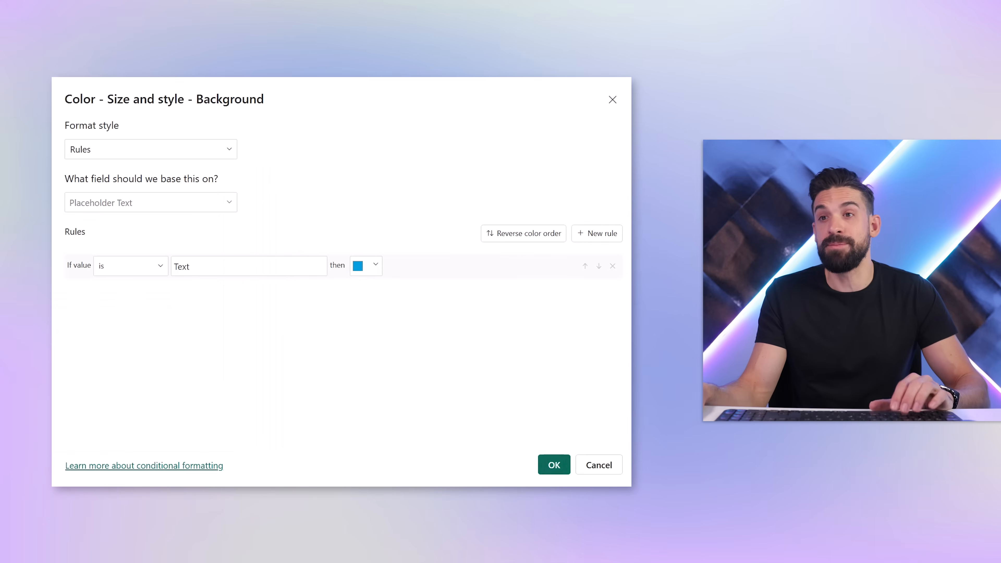
pyautogui.click(150, 149)
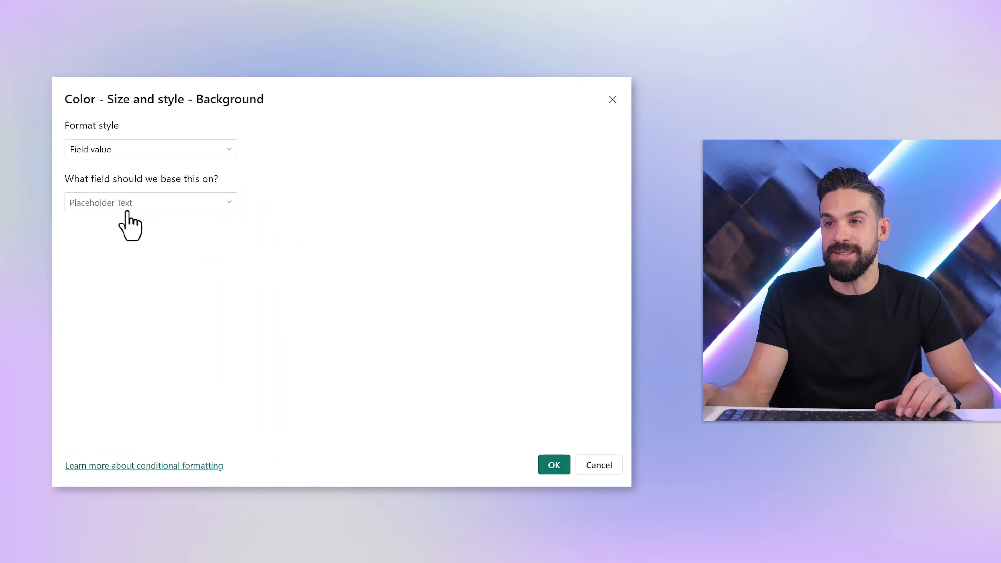
pyautogui.click(150, 202)
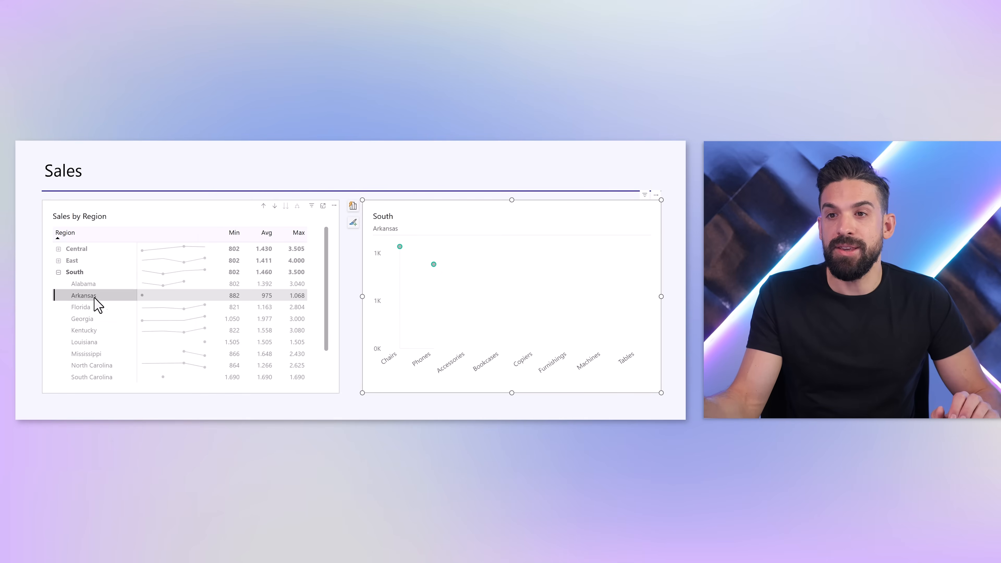
pyautogui.moveTo(94, 313)
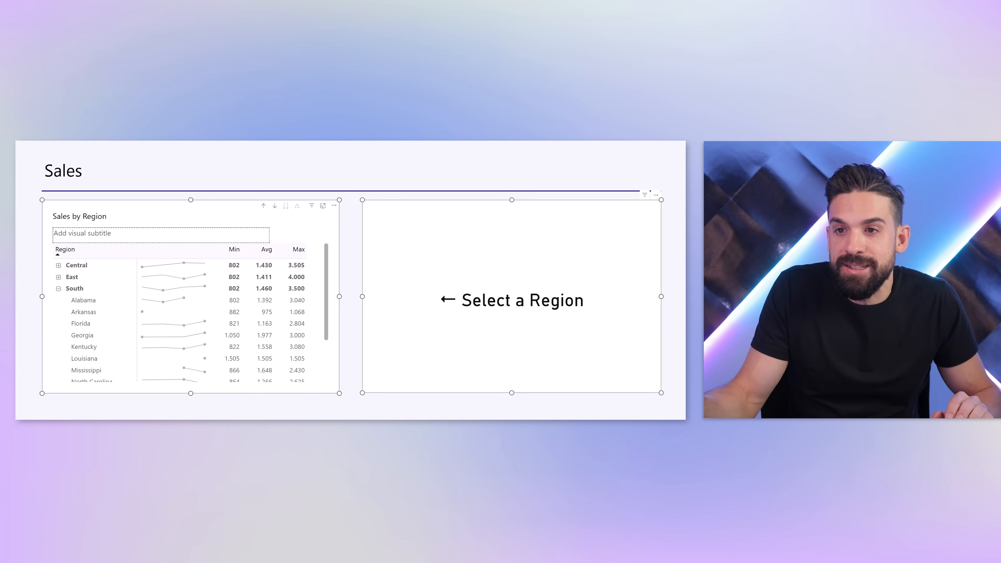
# - Select Florida to reveal its dot chart, then deselect to restore the placeholder
pyautogui.click(80, 306)
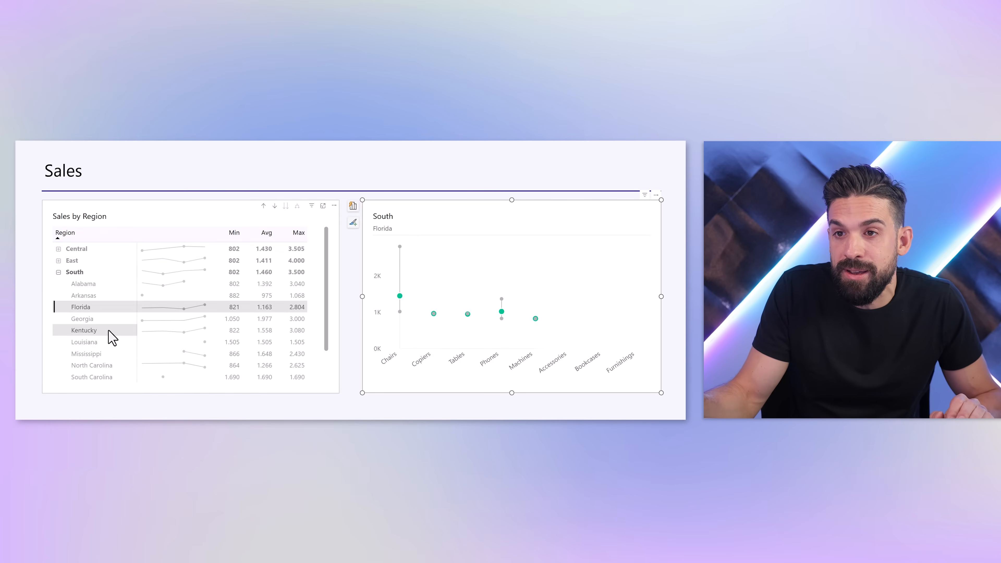
pyautogui.click(82, 319)
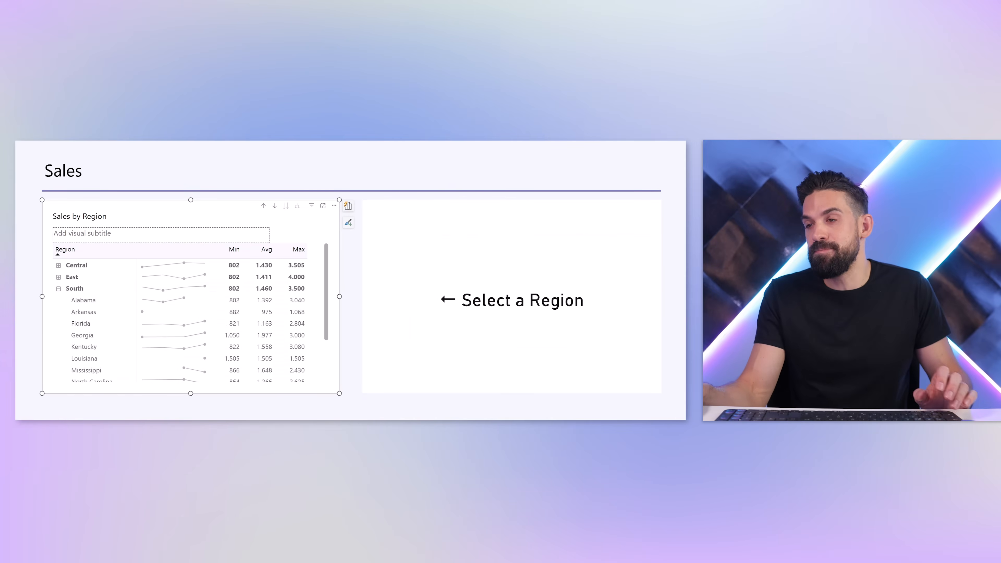
# - Delete the placeholder card and show the dot chart's X-axis and Y-axis fields
pyautogui.click(511, 268)
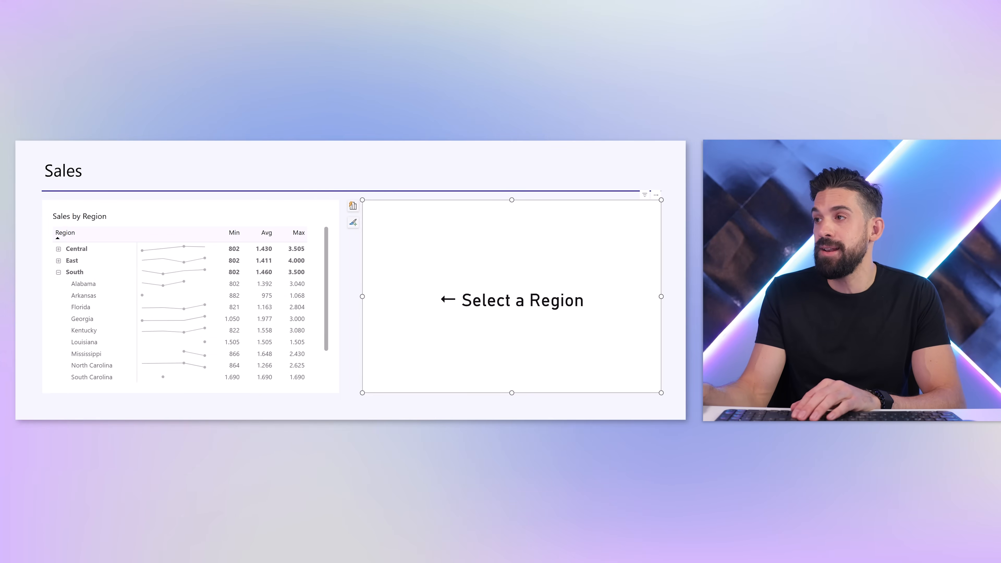
pyautogui.click(680, 181)
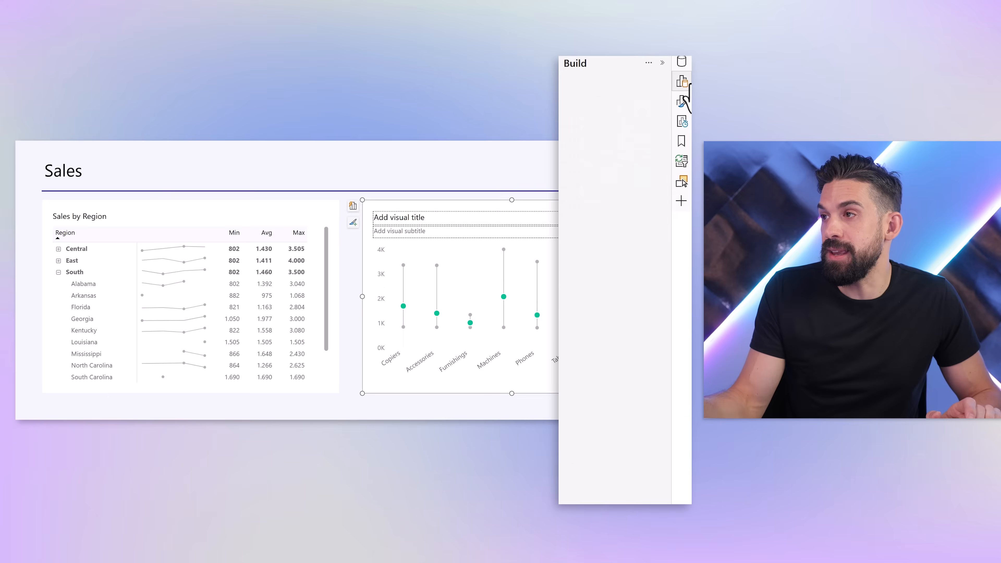
pyautogui.click(681, 80)
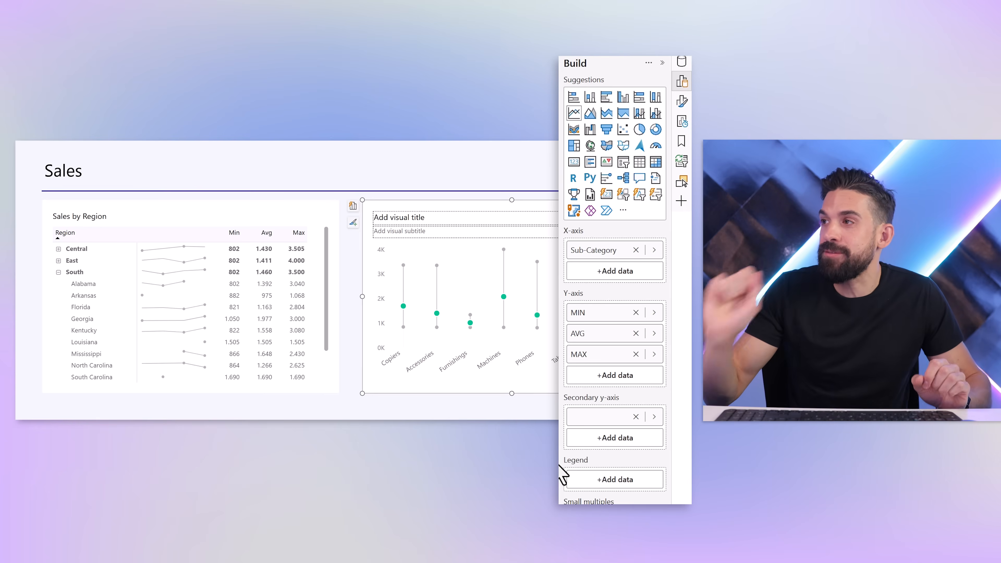
# - Wrap Sales Min and Sales Max in IF(ISFILTERED(dimLocation[Region]), …) so they blank without a region
pyautogui.click(682, 63)
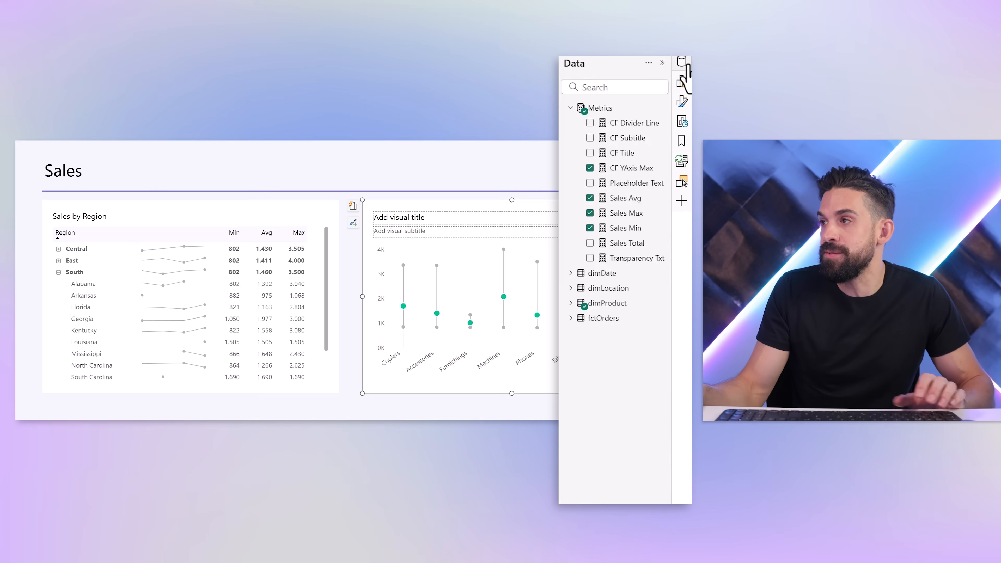
pyautogui.moveTo(622, 228)
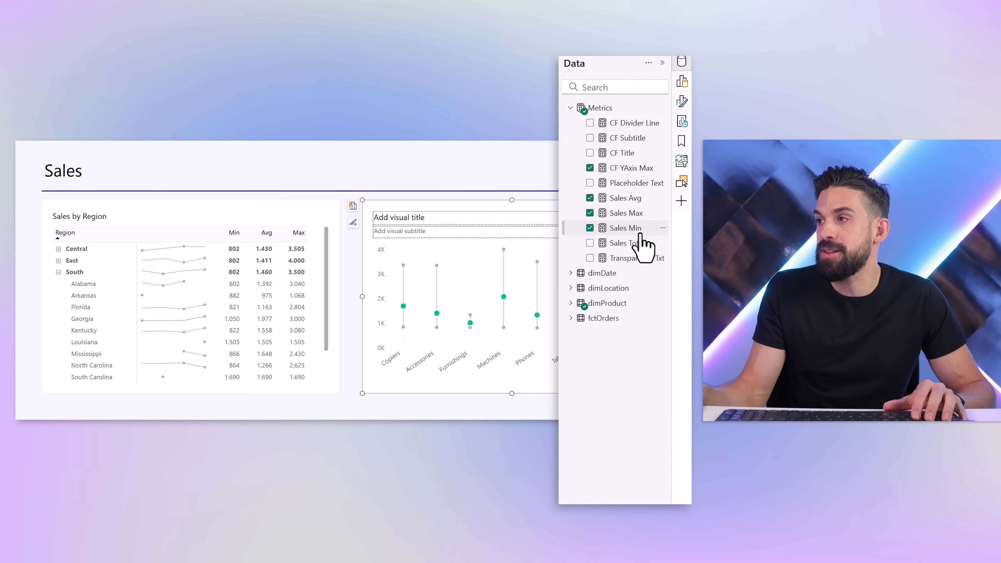
pyautogui.doubleClick(623, 228)
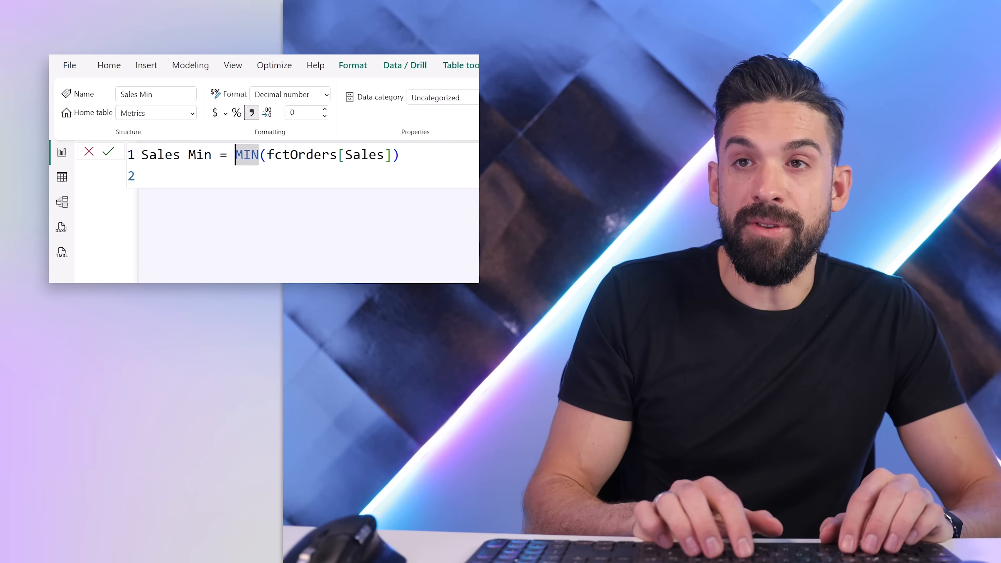
pyautogui.write('IF(')
pyautogui.write('ISFILTERED( dimLocation[Region] ),')
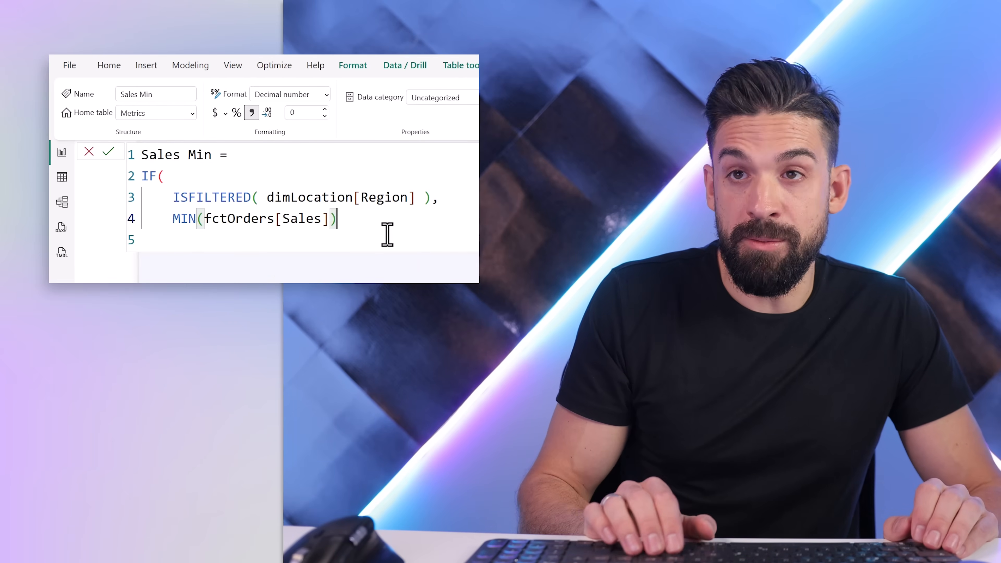
pyautogui.press('Return')
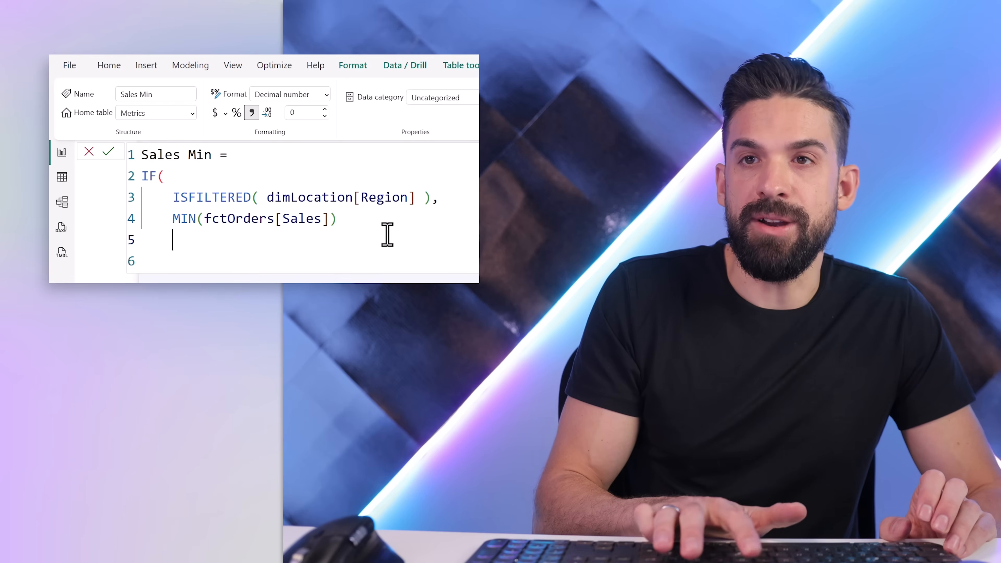
pyautogui.write(')')
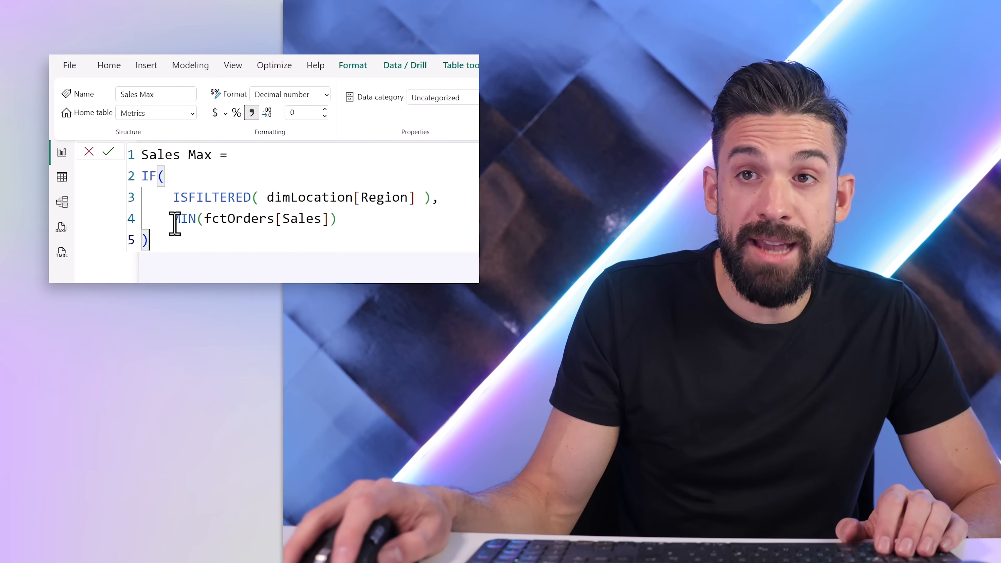
pyautogui.write('MAX')
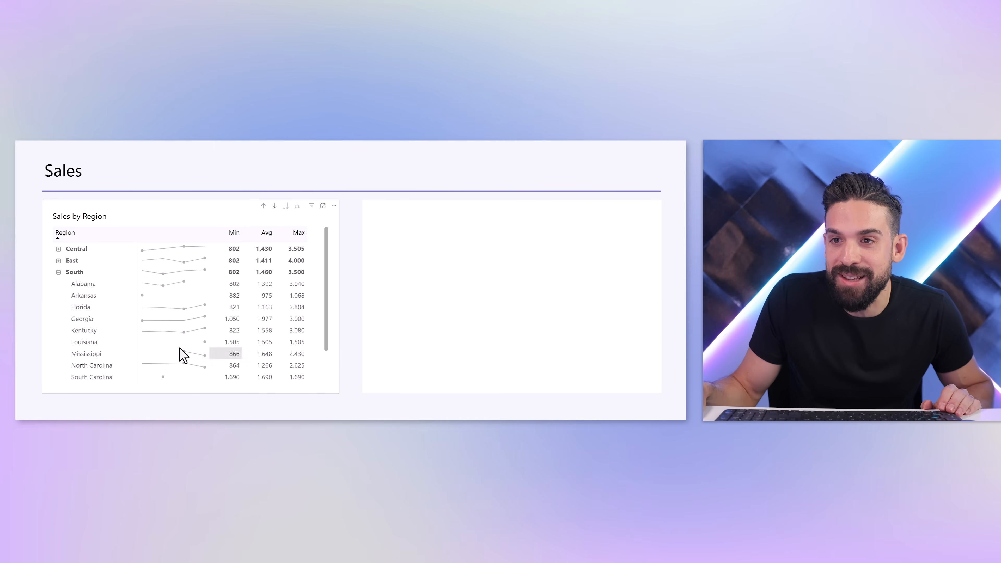
# - Select Florida in the matrix to draw its dot chart, then clear the selection to empty it
pyautogui.click(81, 307)
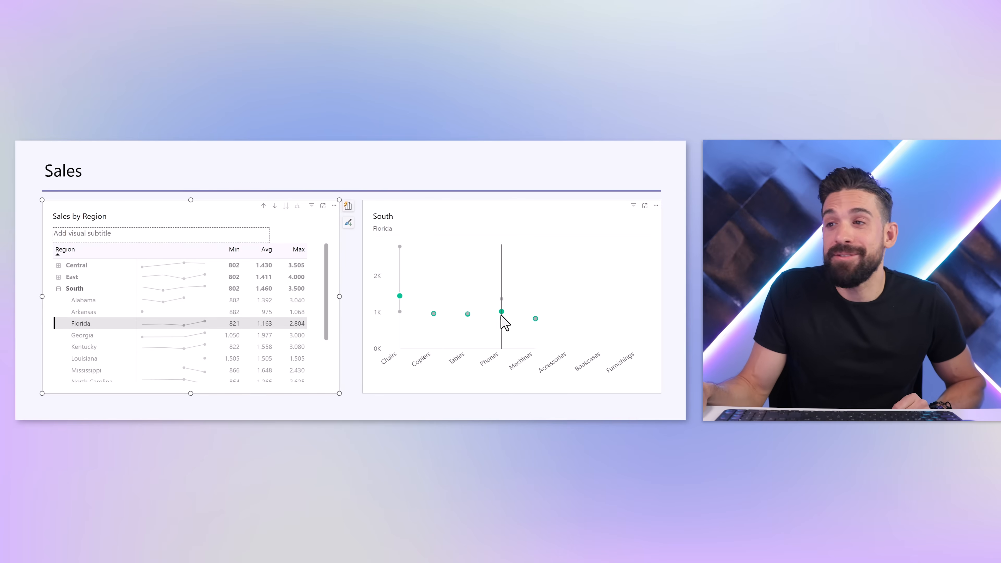
pyautogui.moveTo(500, 312)
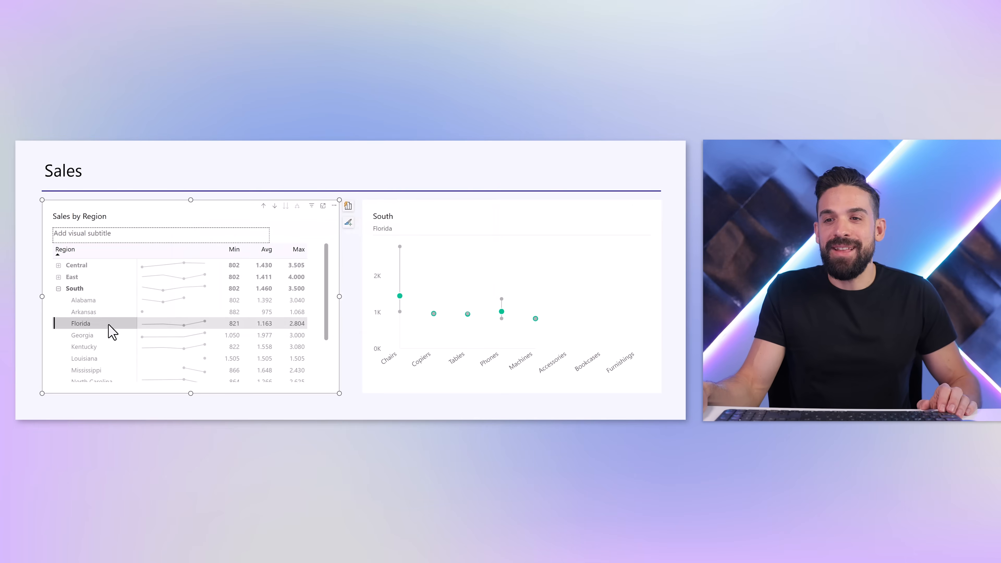
pyautogui.click(504, 402)
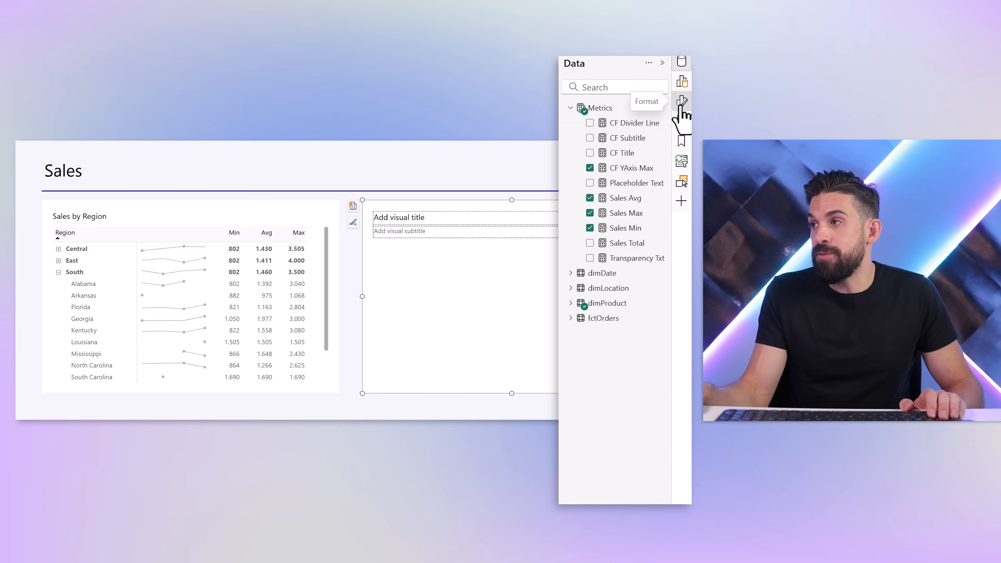
# - Set placeholder.PNG as the plot area background image with Image fit 'Fit'
pyautogui.click(681, 101)
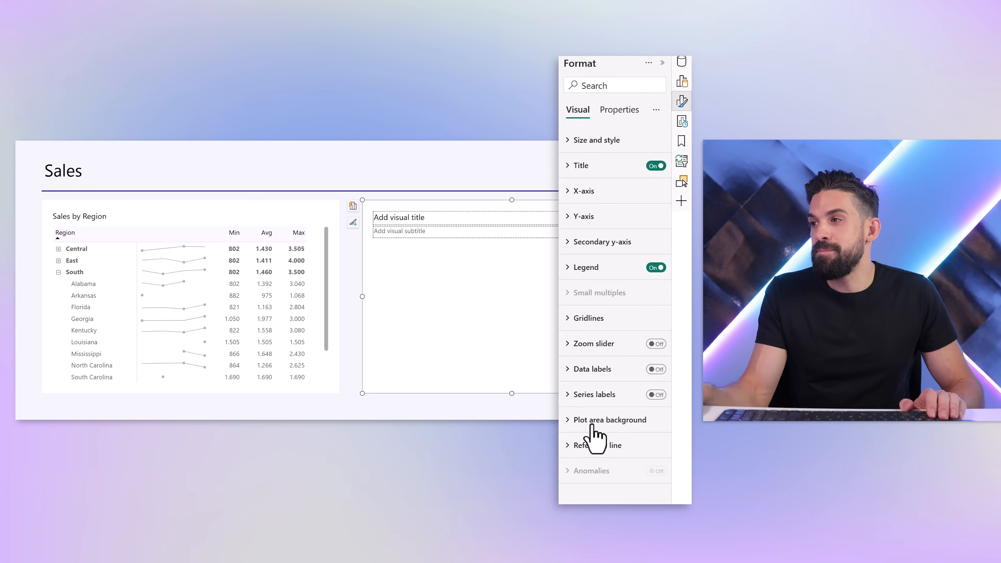
pyautogui.click(609, 419)
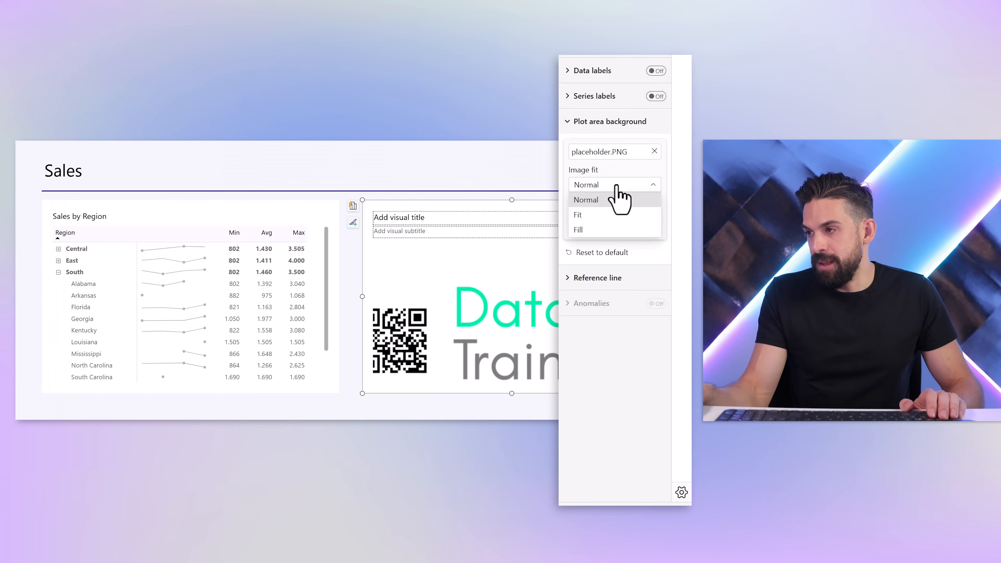
pyautogui.click(578, 229)
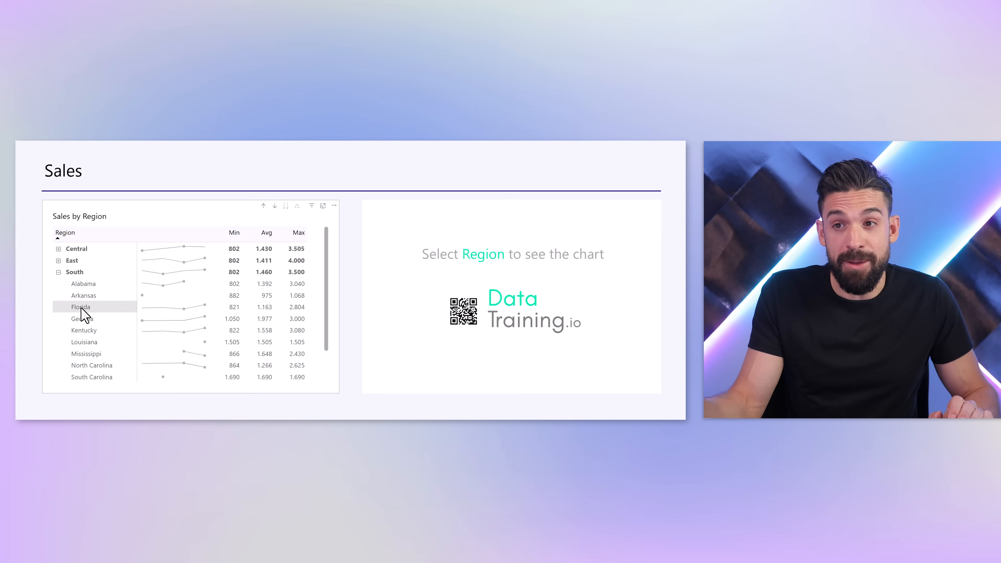
# - Multi-select Florida, Georgia and Kentucky to draw their combined dot chart
pyautogui.click(80, 306)
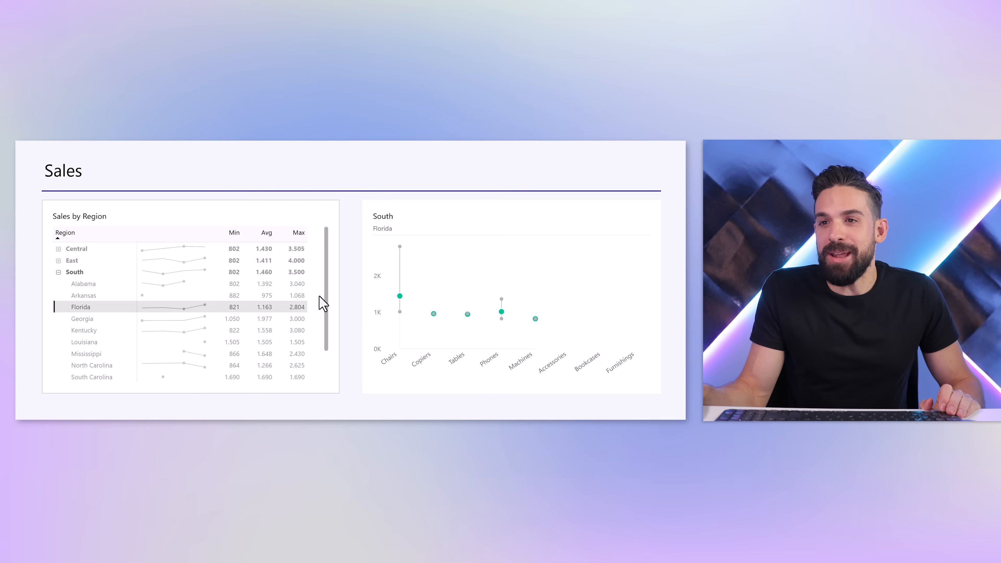
pyautogui.click(82, 335)
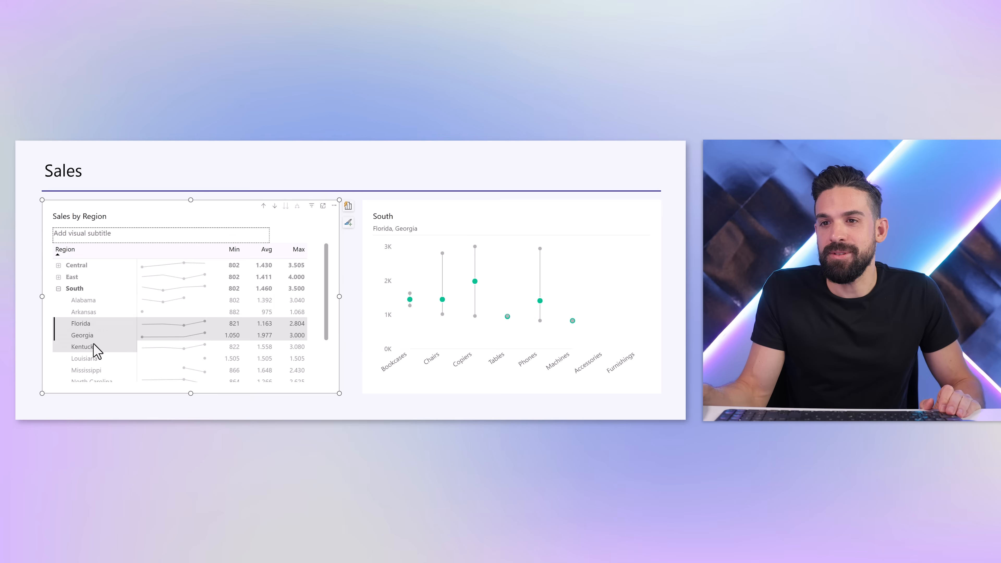
pyautogui.click(83, 346)
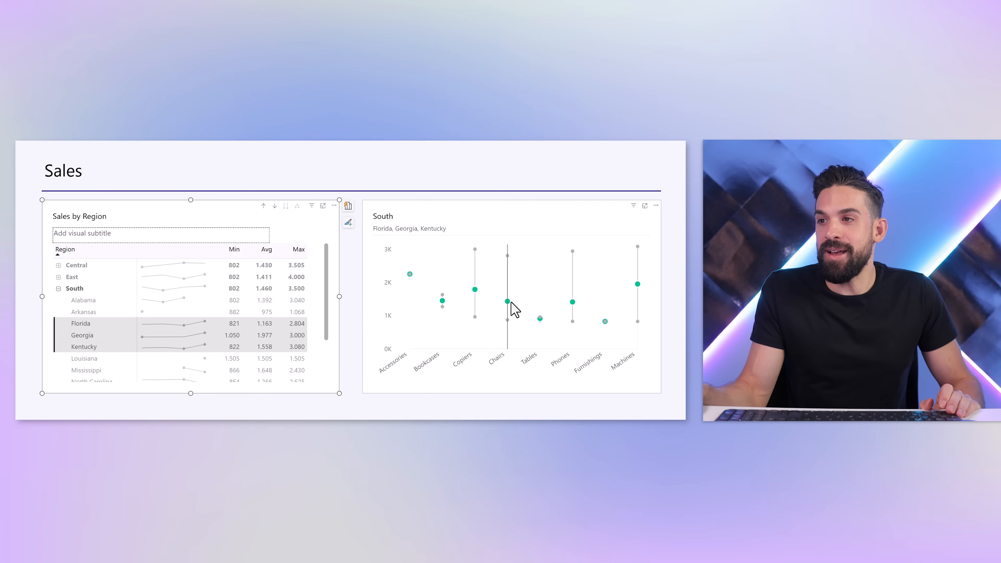
pyautogui.moveTo(507, 305)
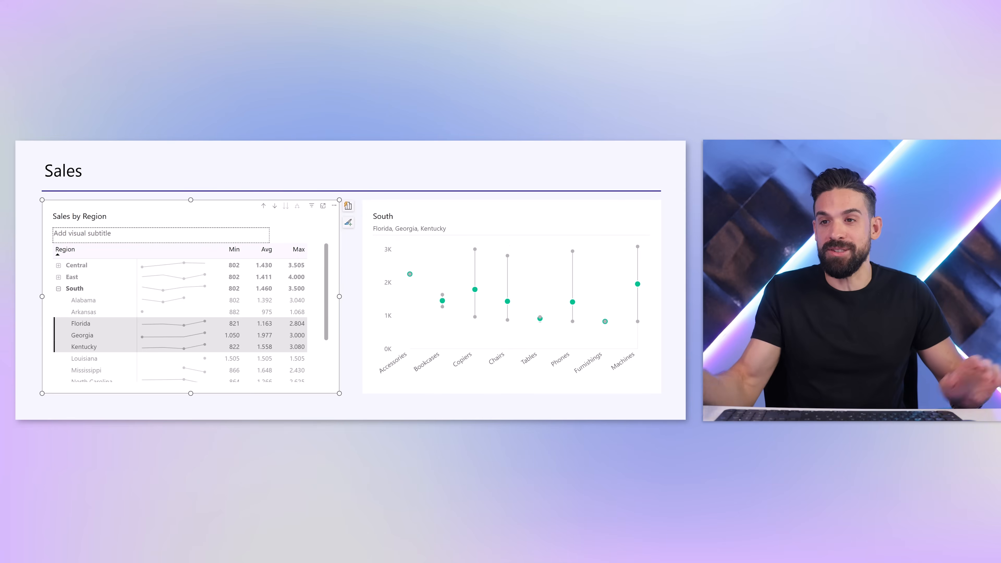
pyautogui.moveTo(111, 304)
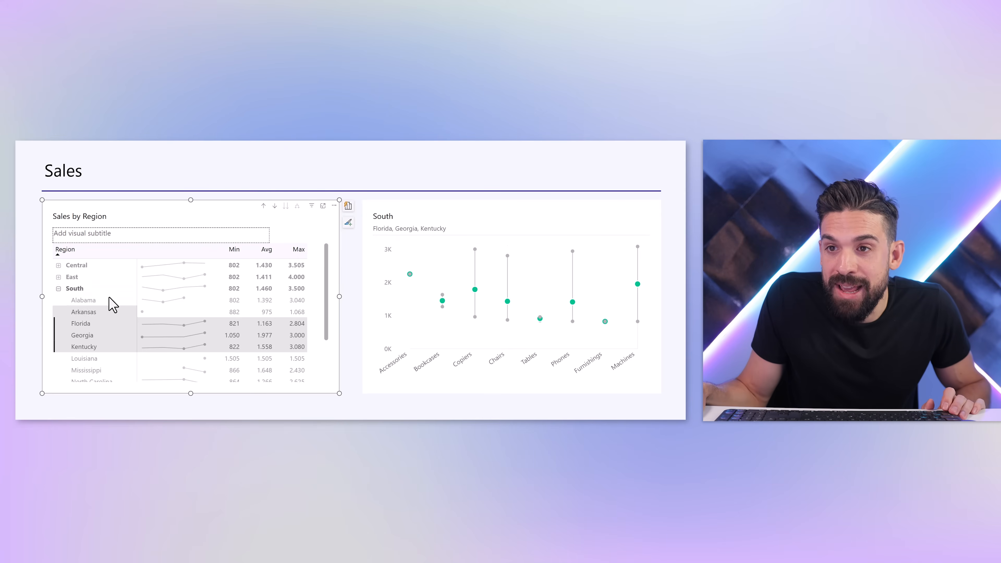